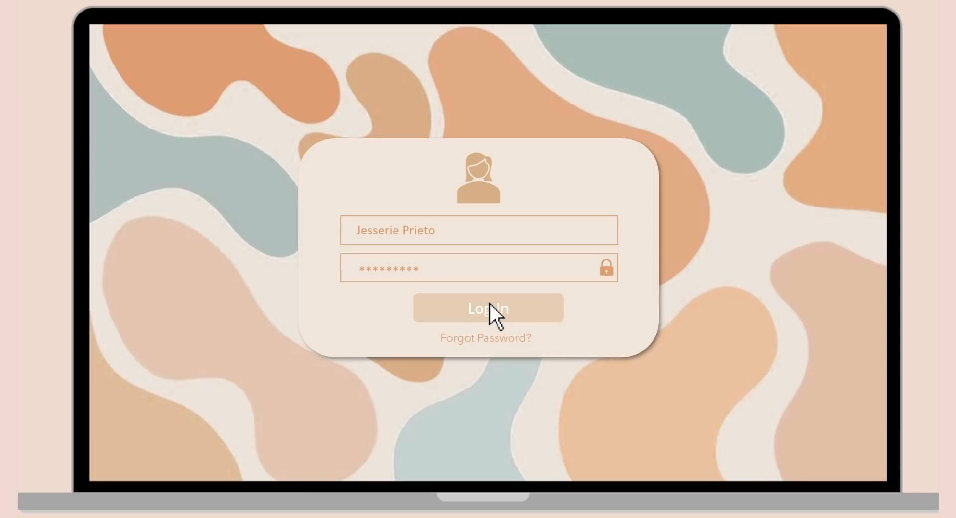
From the search results, reach the Google Docs home page and start a new blank document
left_click(488, 308)
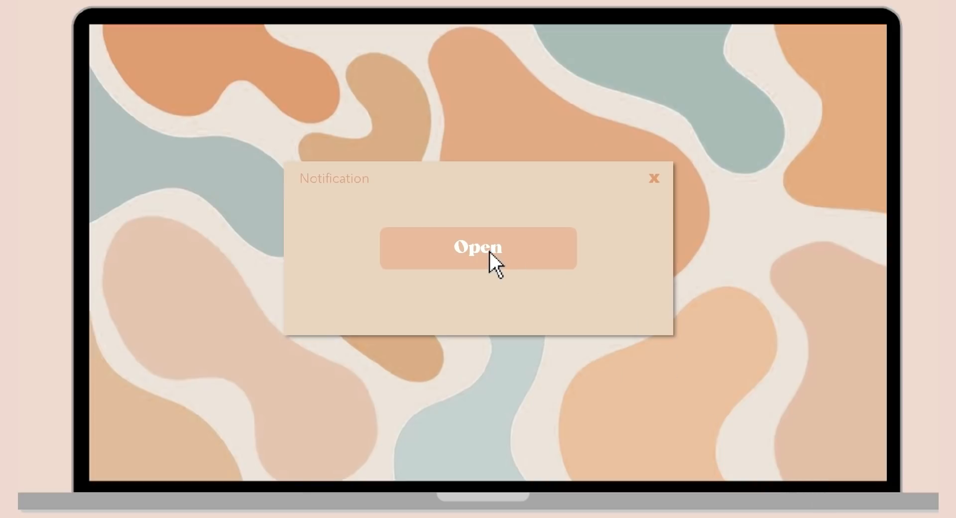
left_click(478, 249)
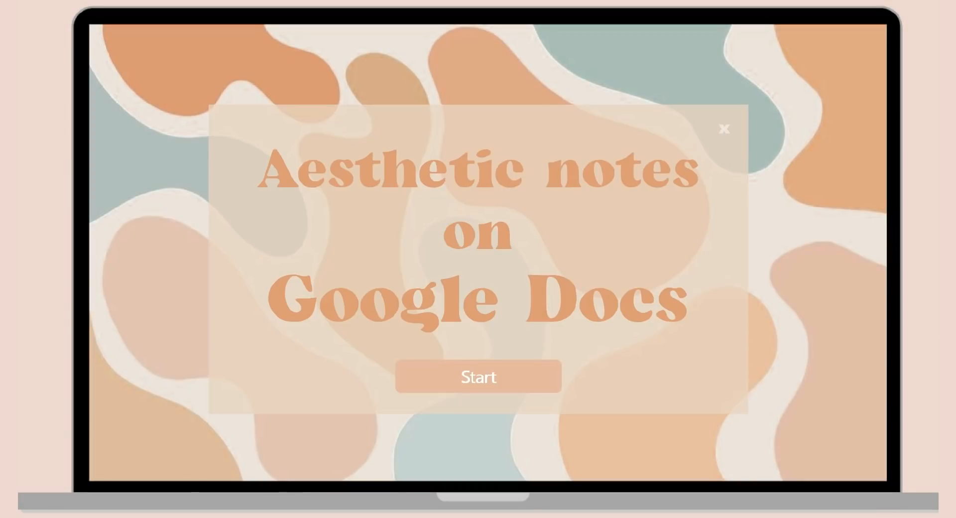
mouse_move(639, 460)
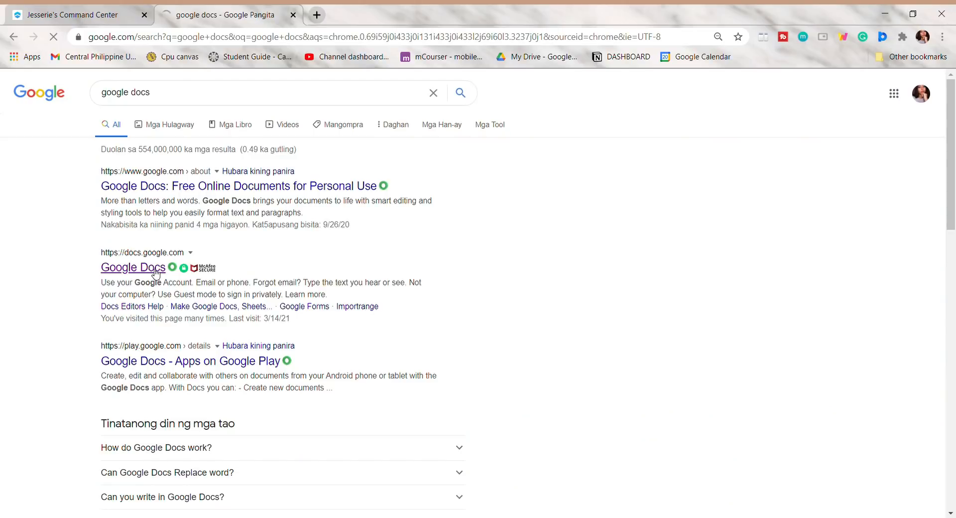
left_click(132, 268)
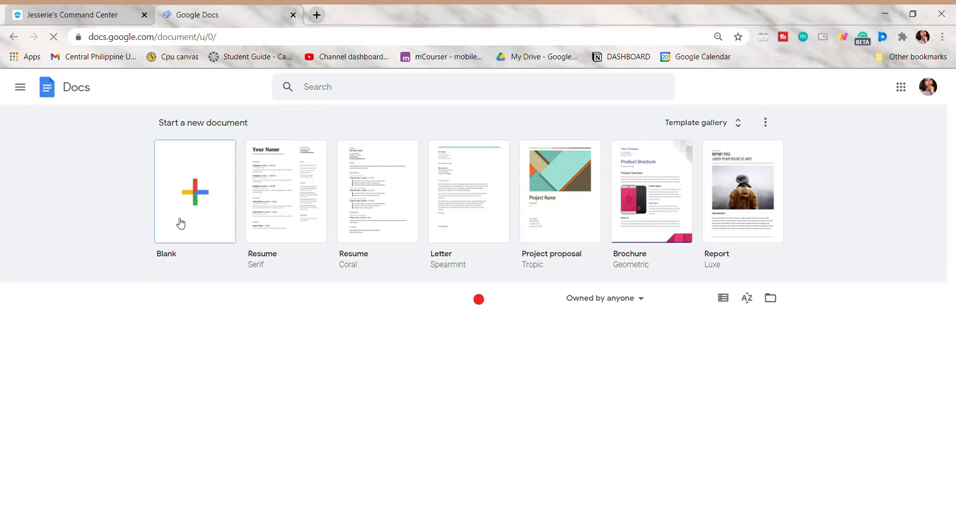
left_click(195, 193)
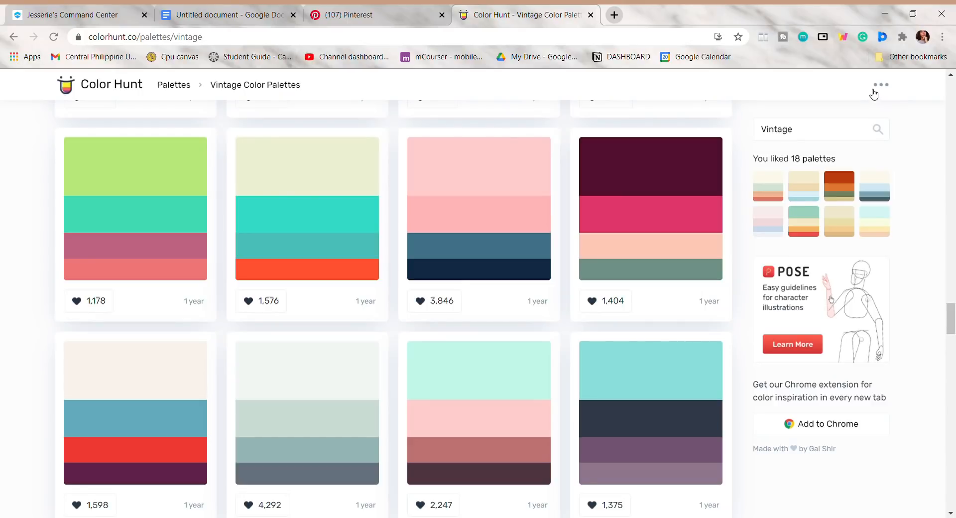
From Color Hunt's ⋯ menu, bring up a warm red-orange-yellow-olive palette on its own page
left_click(881, 85)
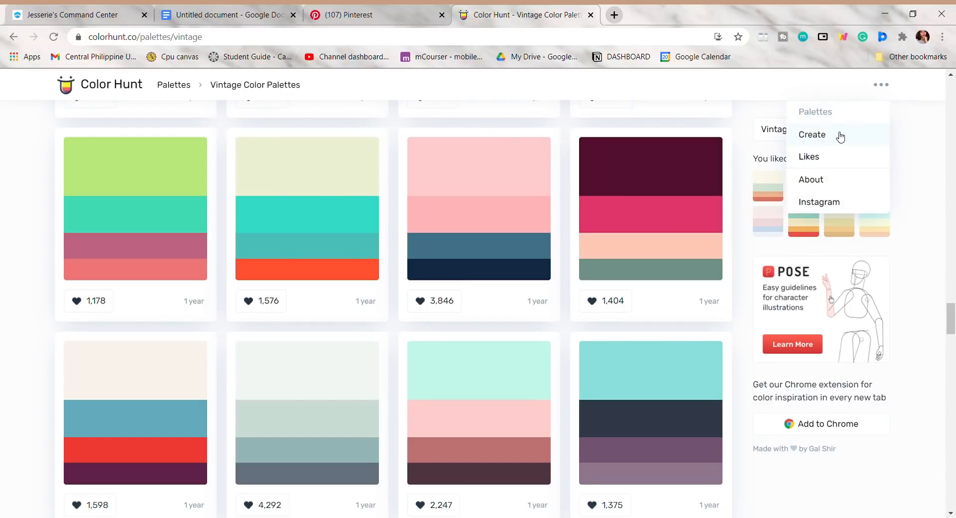
left_click(812, 134)
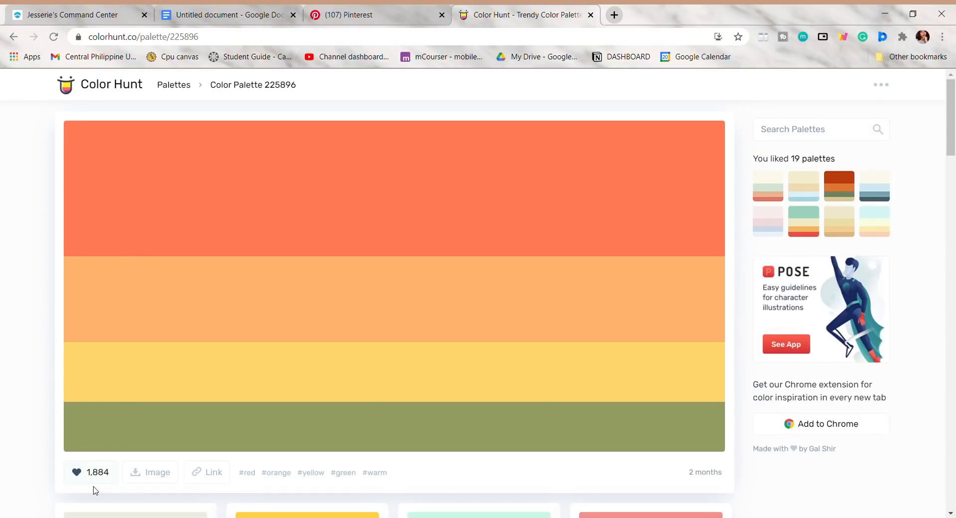
Search Pinterest for 'vintage note' inspiration
left_click(353, 15)
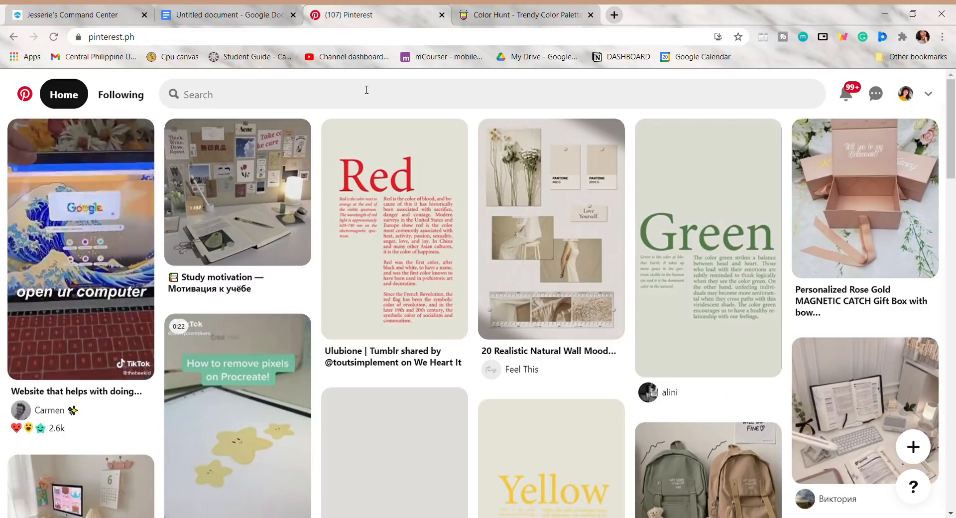
type("vintage note")
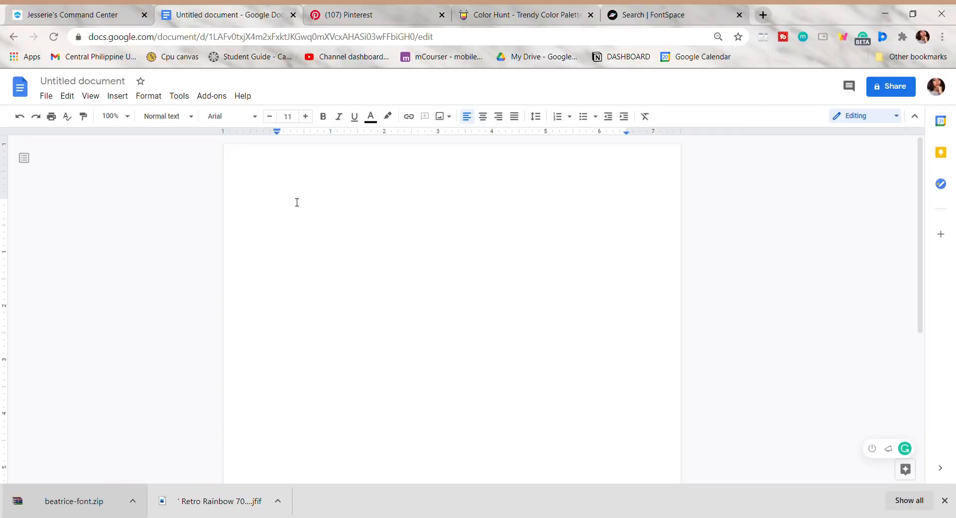
In Page setup, apply to the whole document and choose B5 paper size
left_click(45, 96)
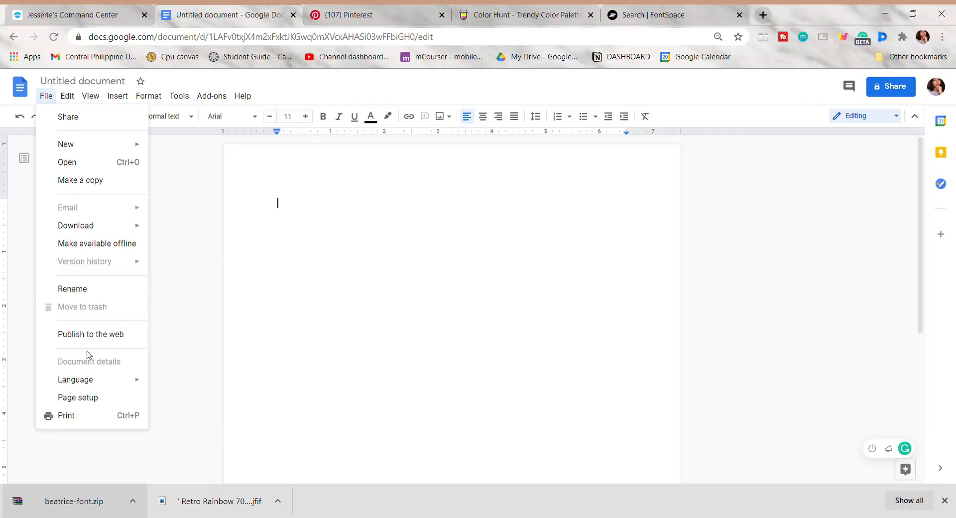
left_click(78, 398)
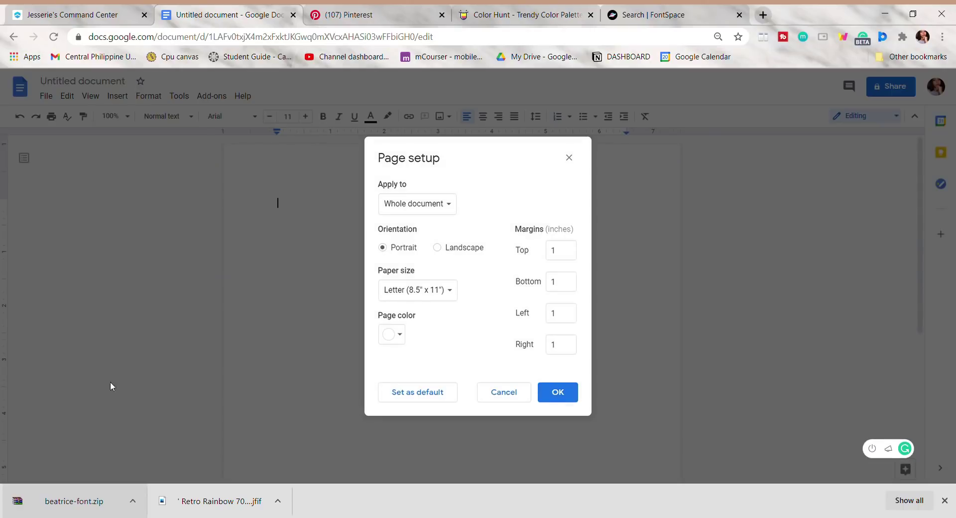
left_click(416, 204)
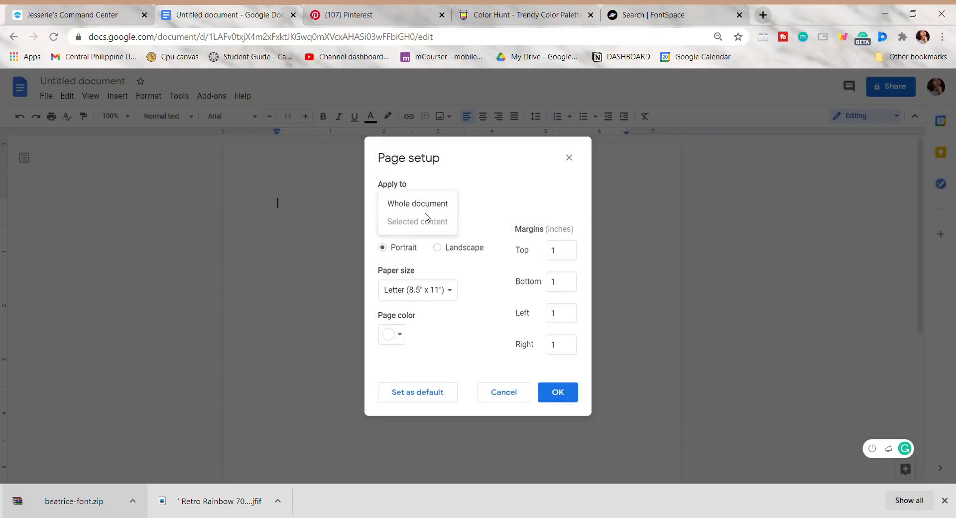
left_click(417, 203)
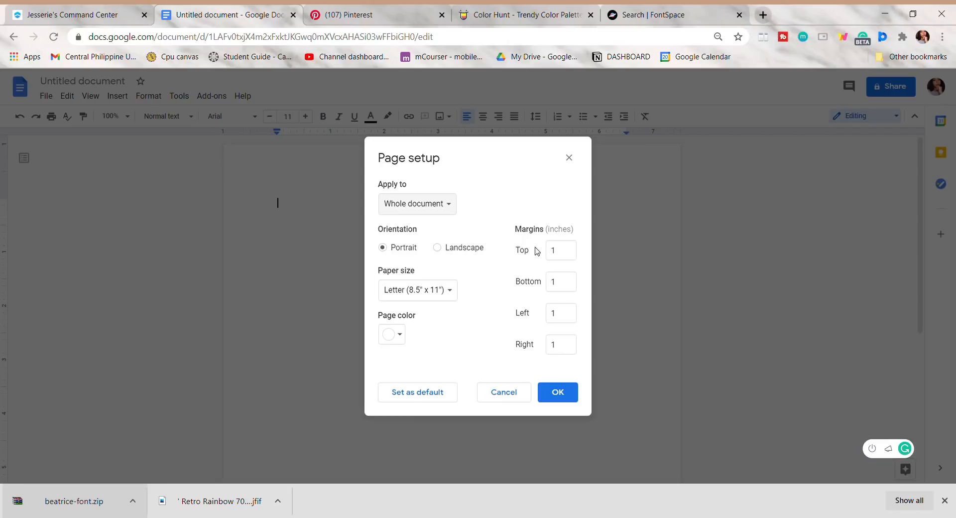
left_click(417, 289)
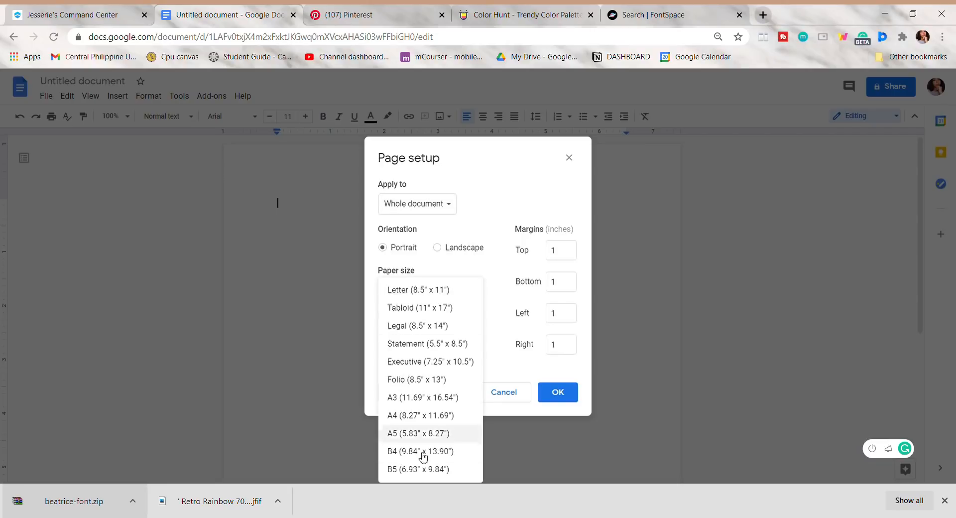
mouse_move(418, 474)
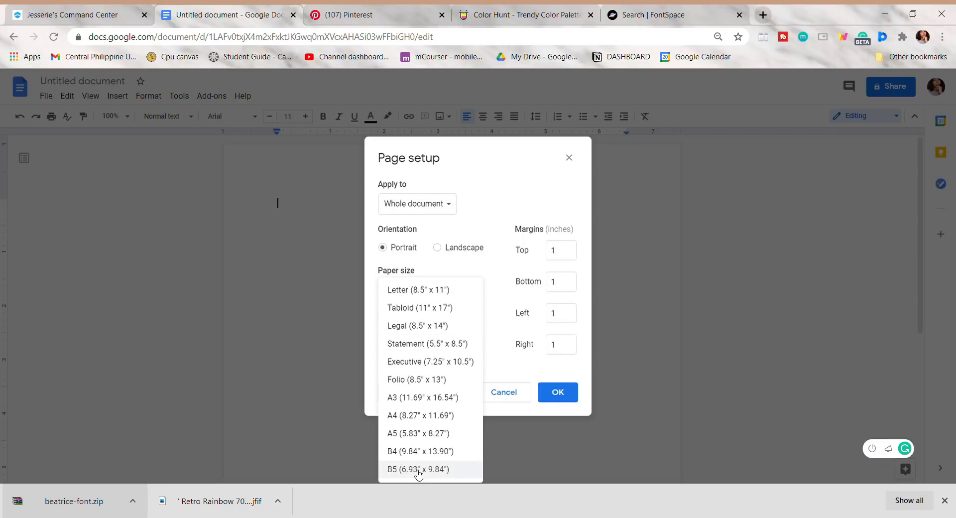
left_click(419, 470)
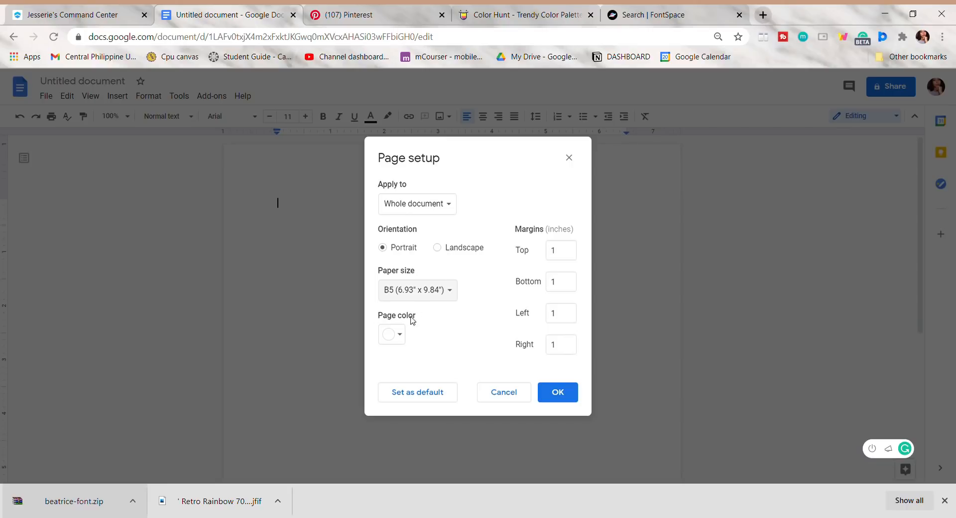
Set margins to 0.39 top and 0.52 sides, then confirm the page setup
left_click(391, 335)
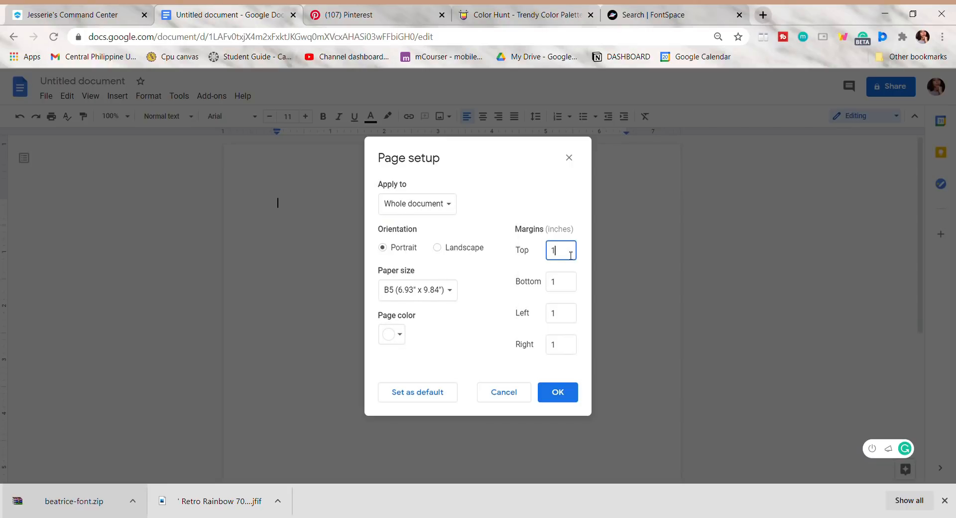
type("0.39")
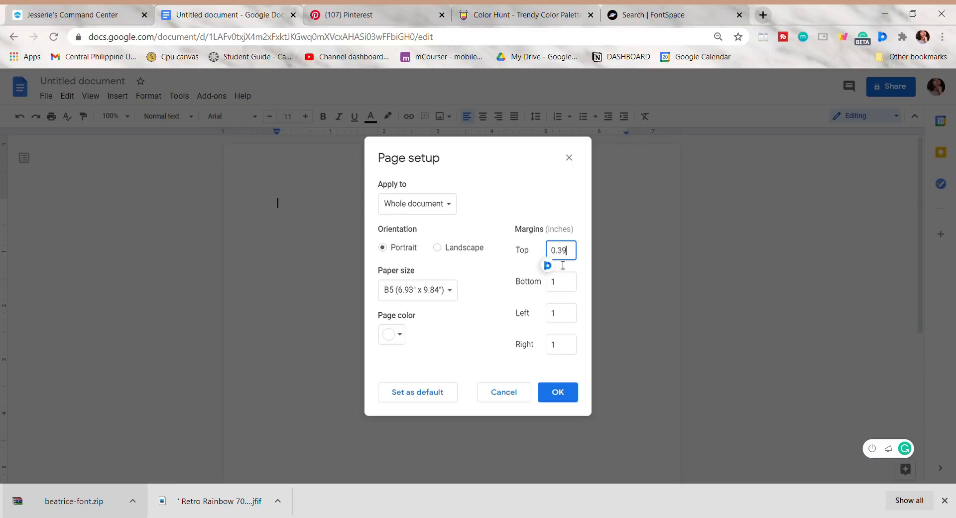
left_click(561, 282)
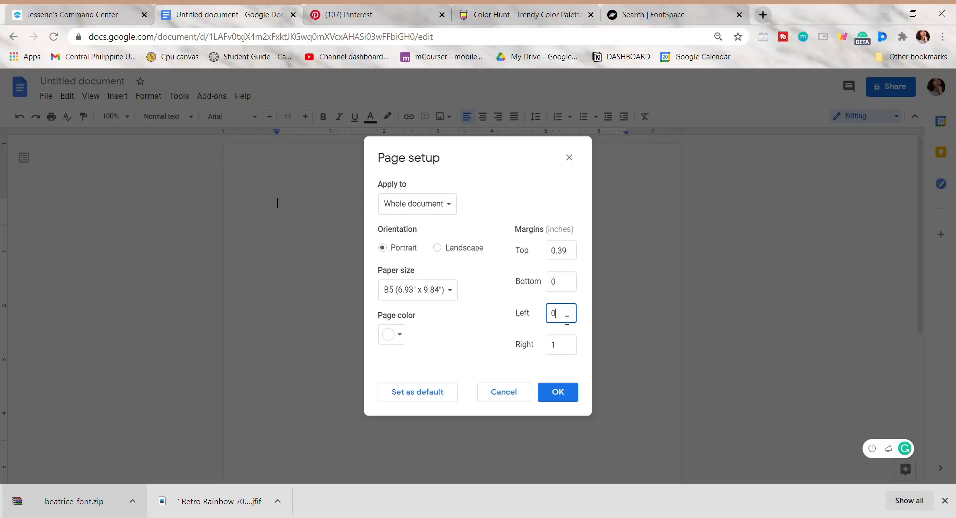
type("0.52")
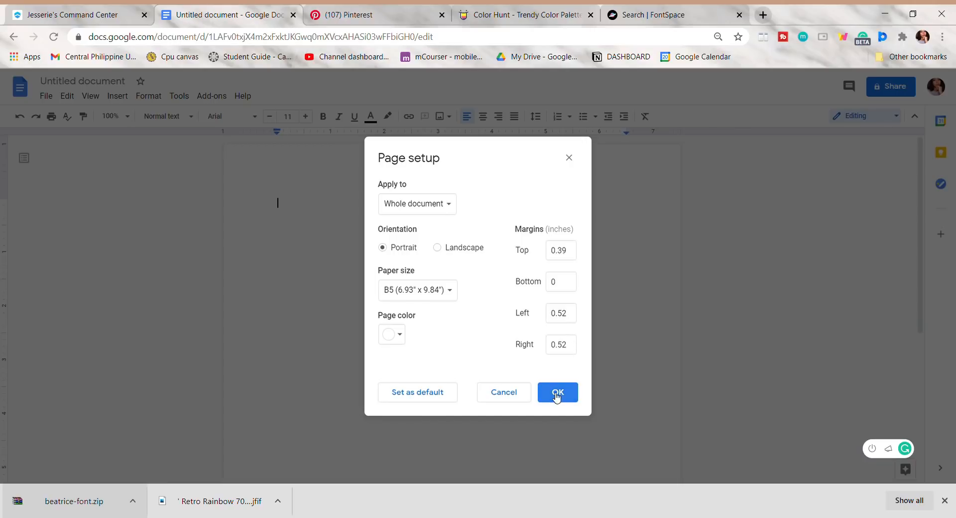
left_click(558, 393)
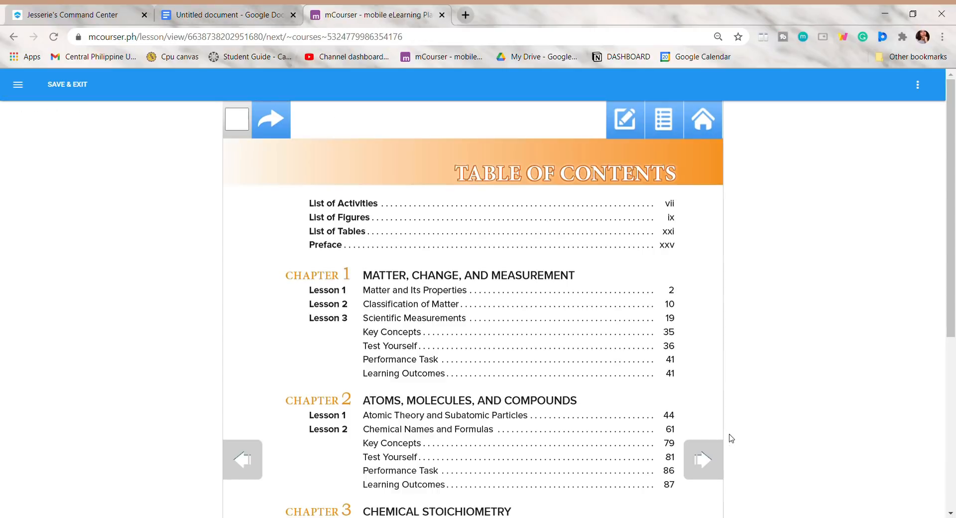
Finish typing 'Ch5: Electronic Structure of Atoms' and dictate the Lesson 1 line via Voice typing
scroll("down", 3)
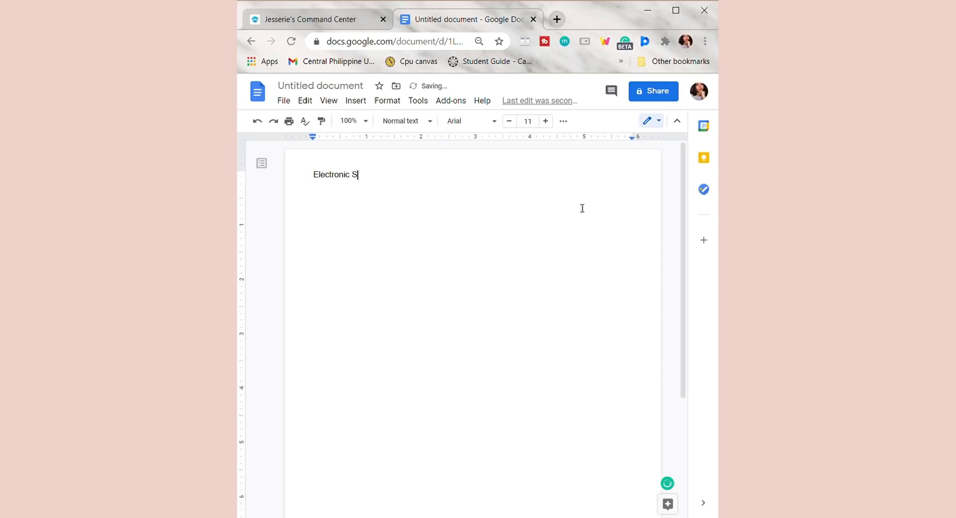
type("tructure of Atoms")
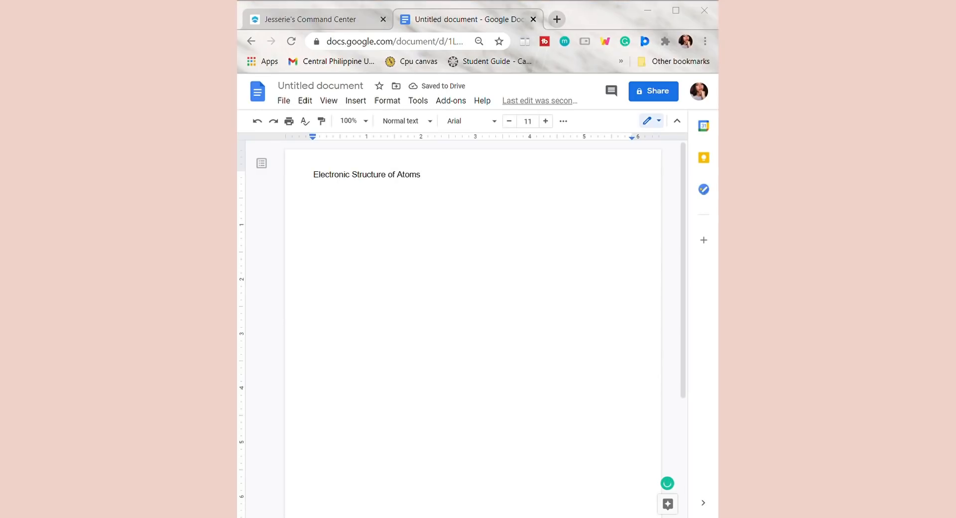
left_click(418, 101)
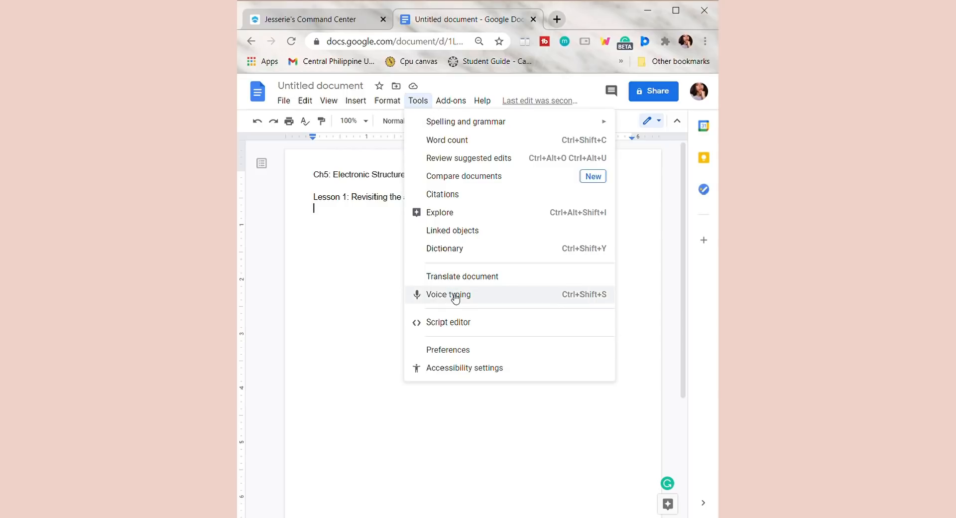
left_click(448, 295)
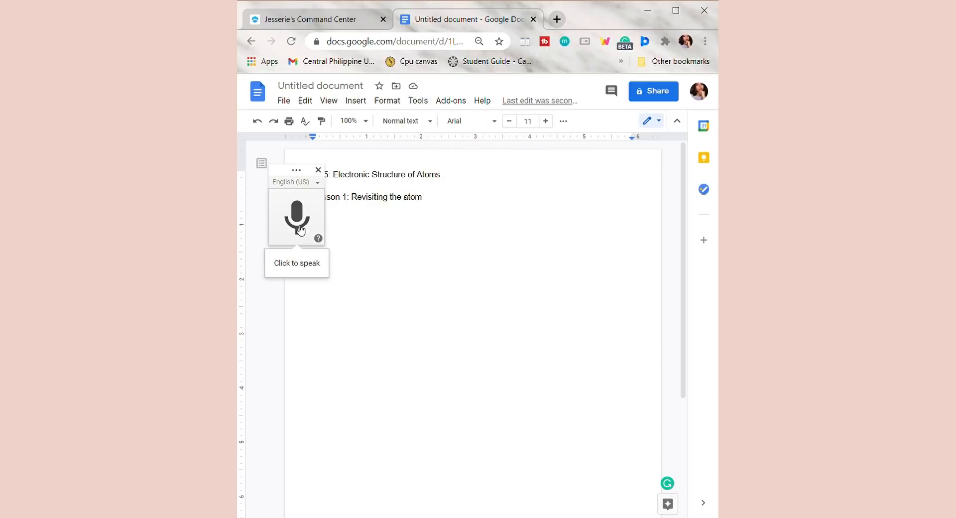
left_click(297, 218)
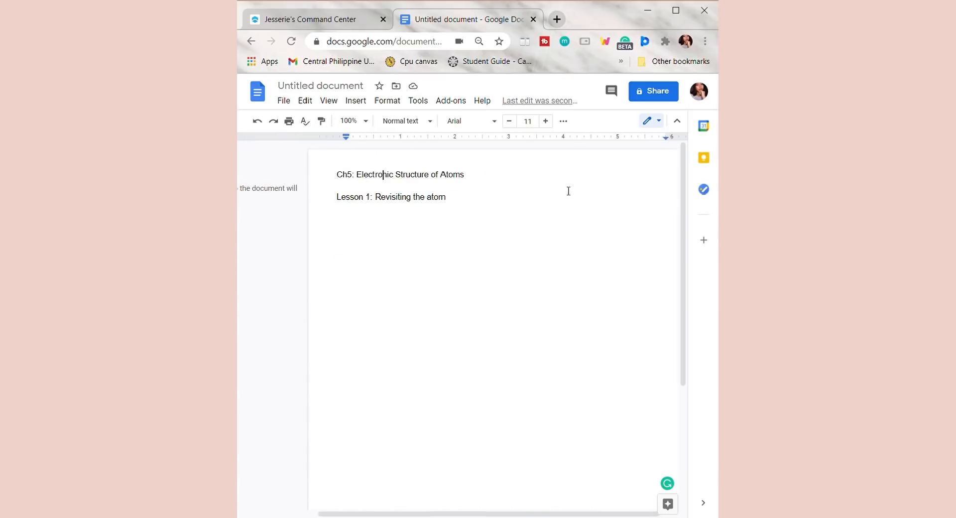
Style the Ch5 line as Heading 1 and the Lesson 1 line as Subtitle
triple_click(388, 174)
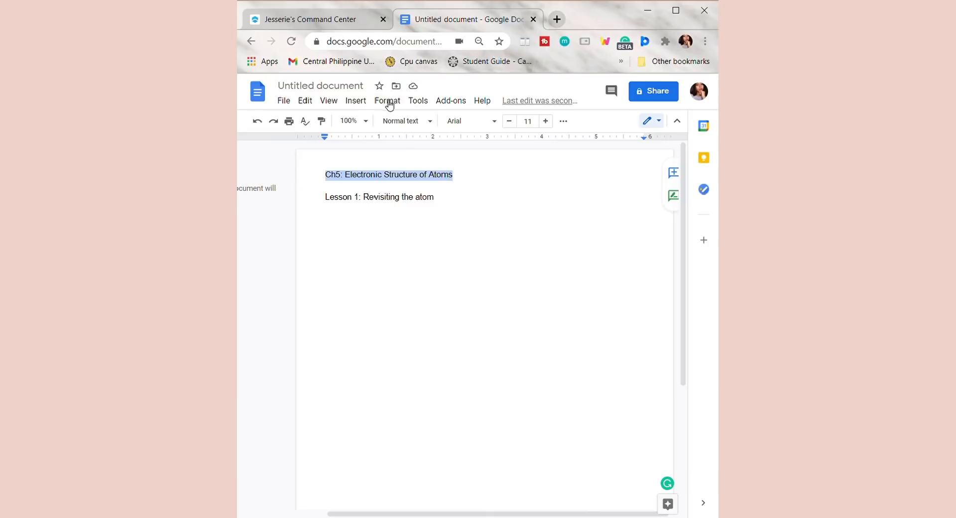
left_click(405, 122)
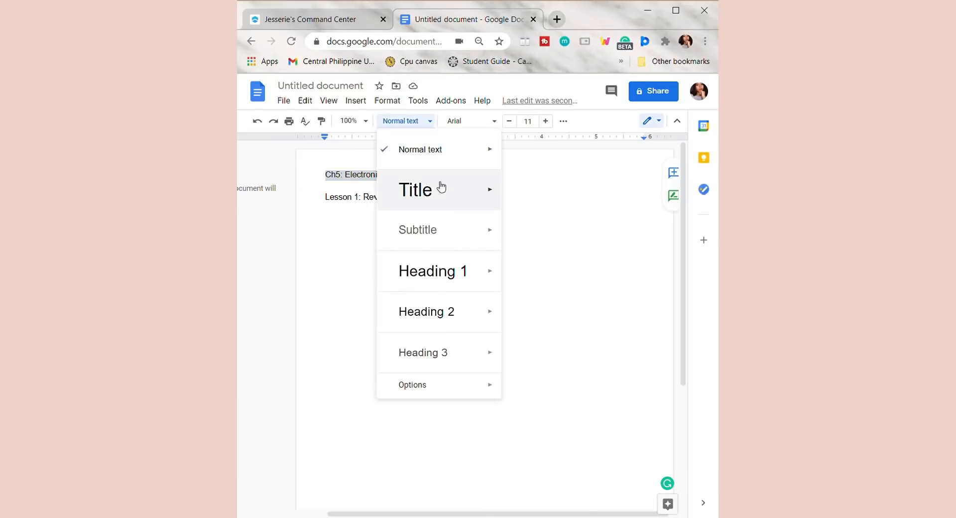
mouse_move(432, 271)
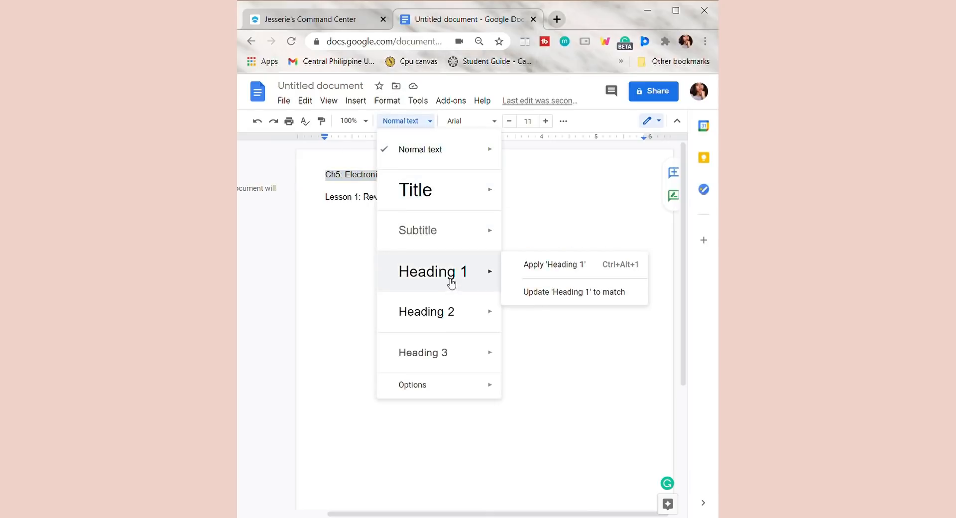
left_click(554, 265)
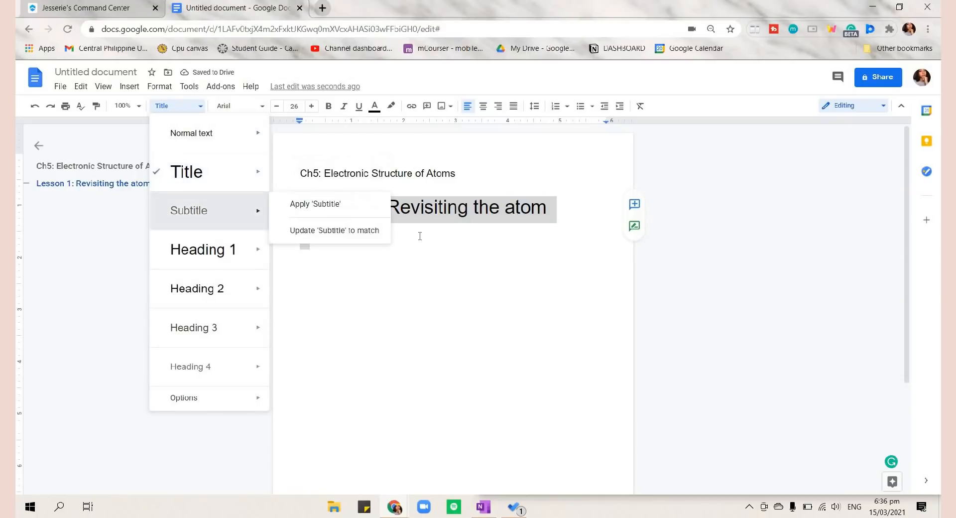
left_click(315, 204)
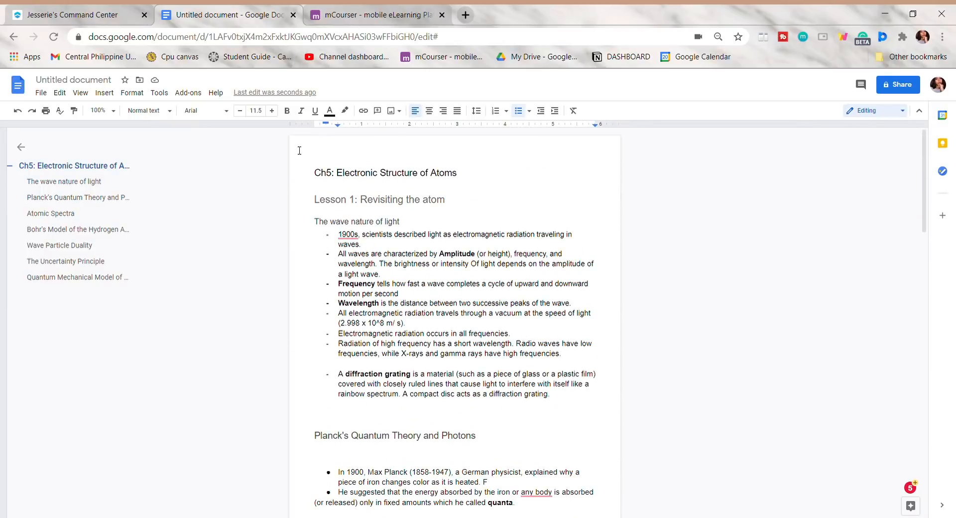
Make the Lesson 1 line a Heading 2 so it appears in the document outline
scroll("down", 3)
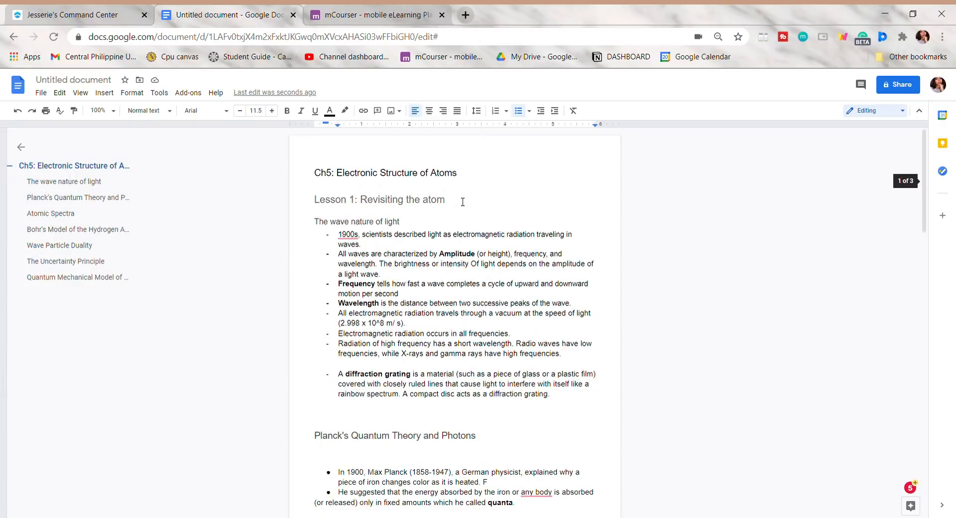
left_click(146, 110)
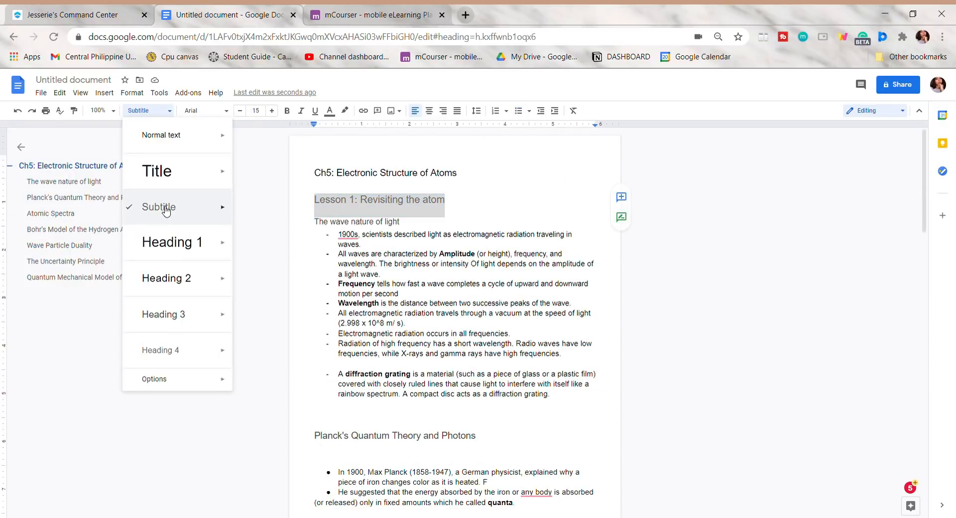
mouse_move(178, 279)
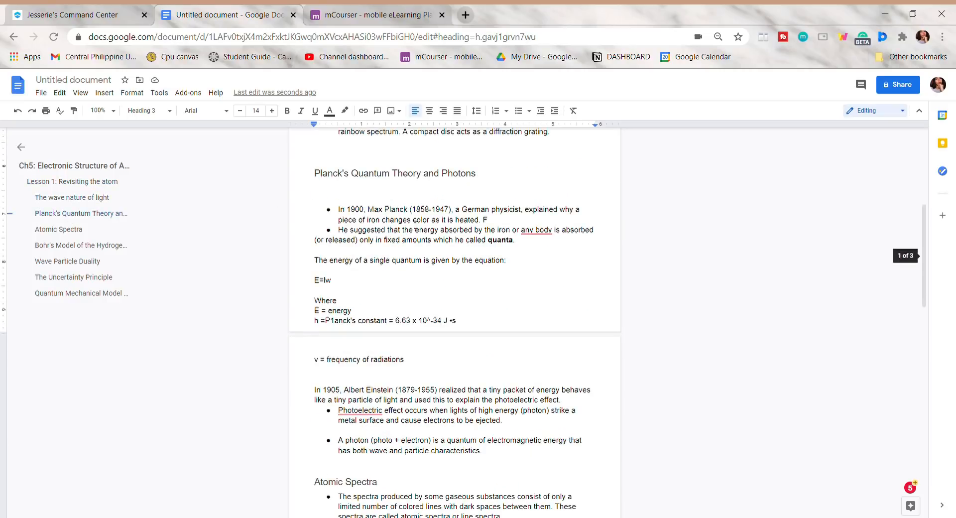
left_click(74, 293)
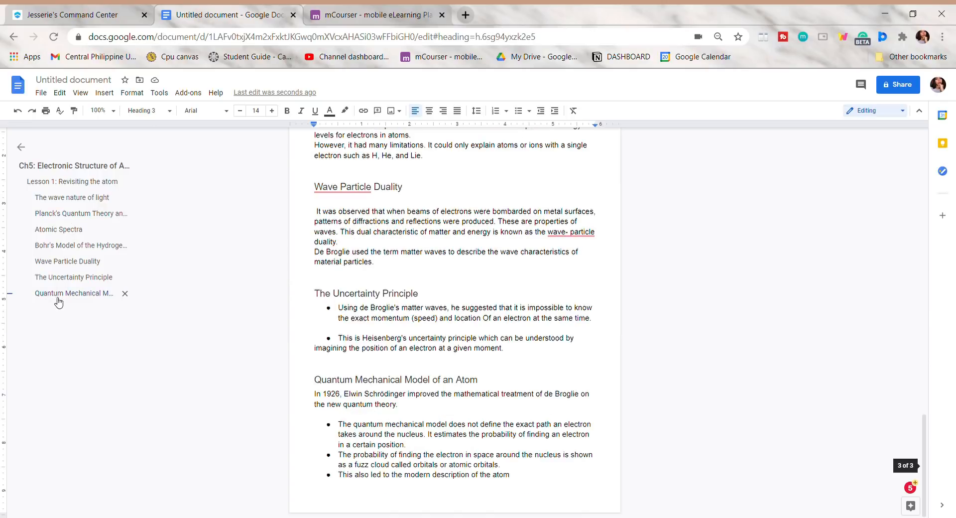
left_click(71, 197)
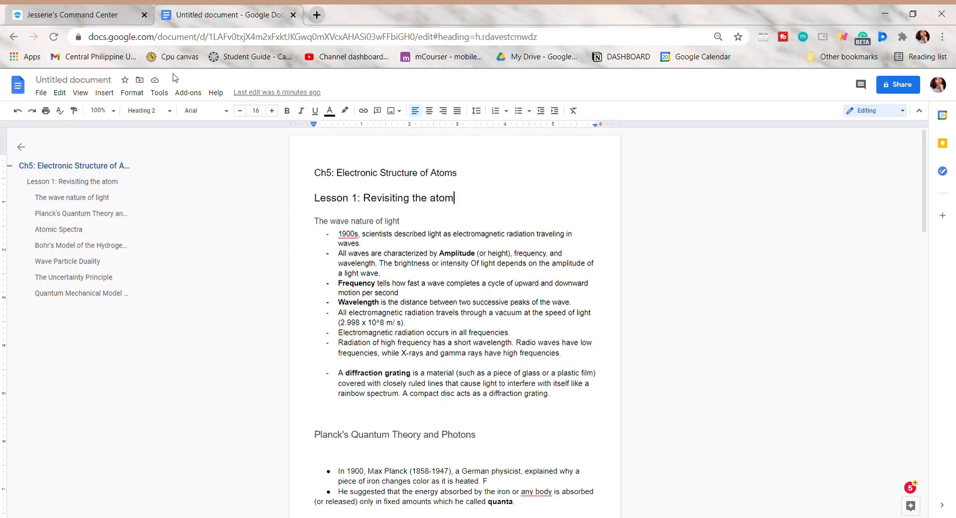
Start a new drawing and choose the rectangle shape
left_click(104, 93)
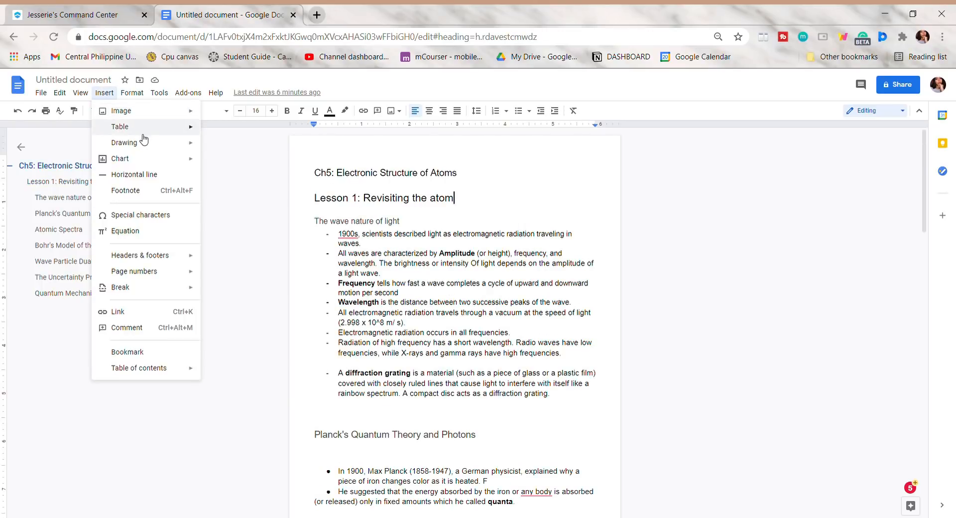
left_click(123, 142)
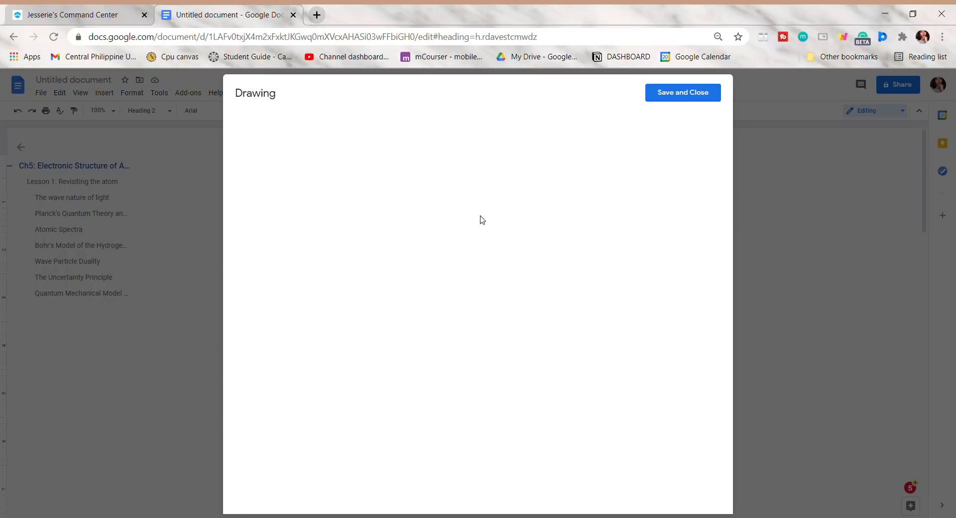
left_click(368, 122)
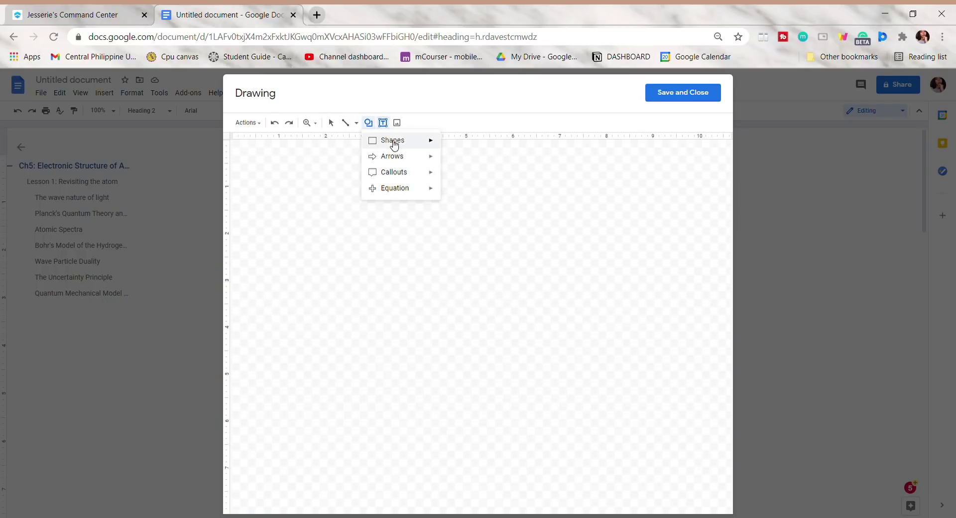
left_click(393, 141)
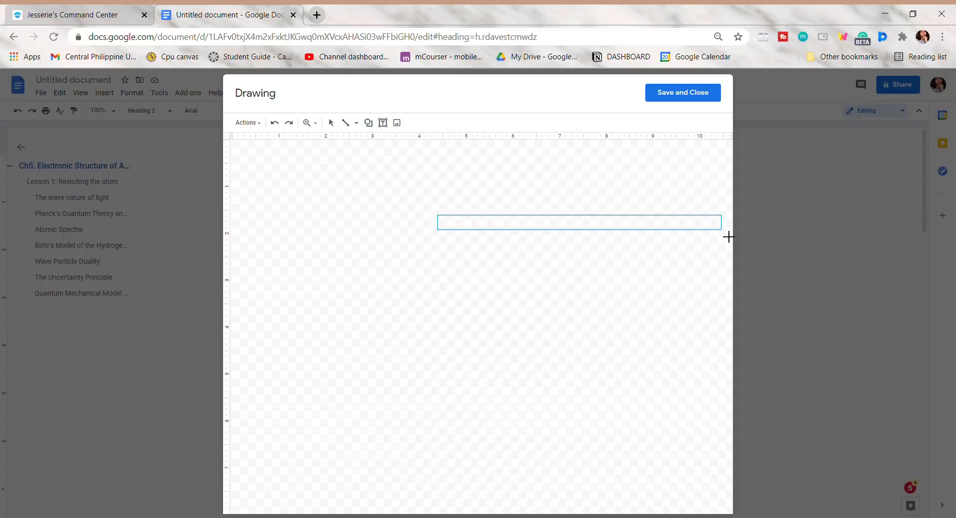
Fill the thin bar with custom salmon #f79c81 and drag it out long and thin
left_click(414, 123)
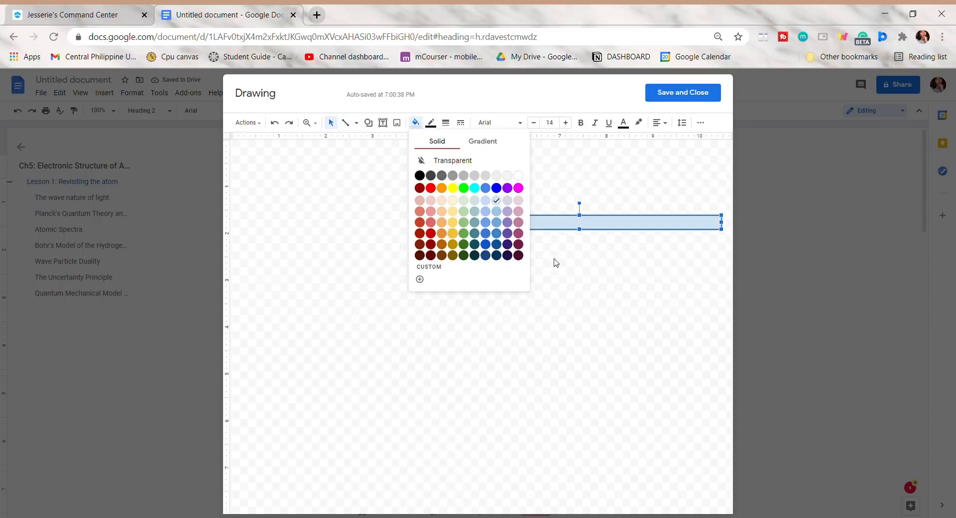
left_click(373, 15)
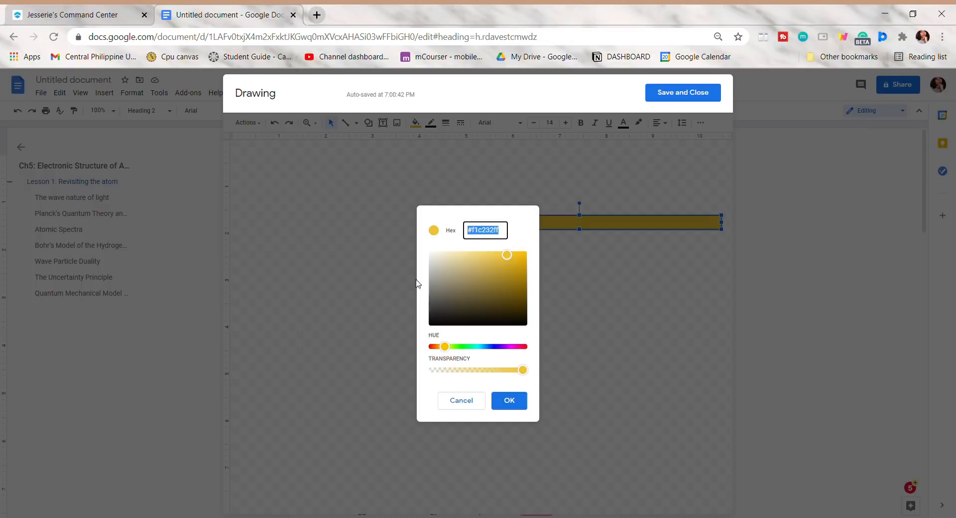
left_click_drag(444, 347, 438, 347)
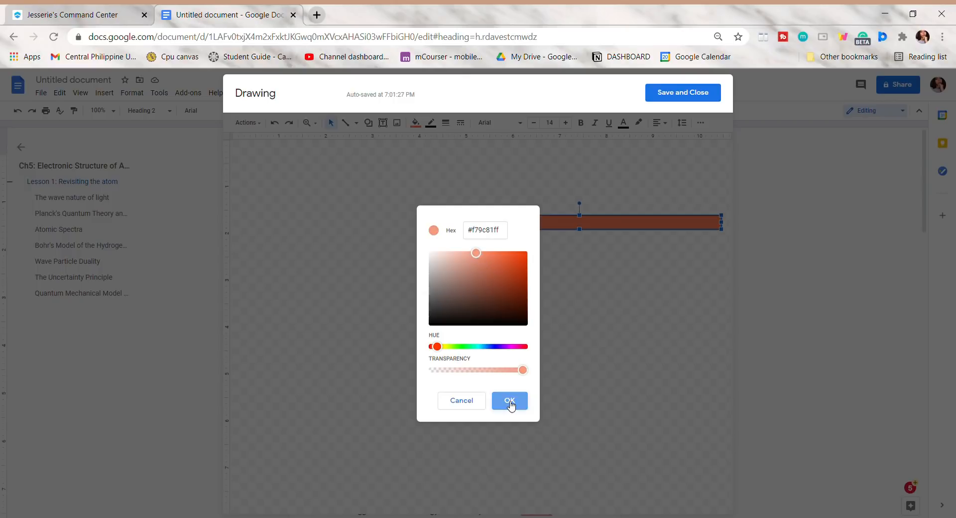
left_click(509, 400)
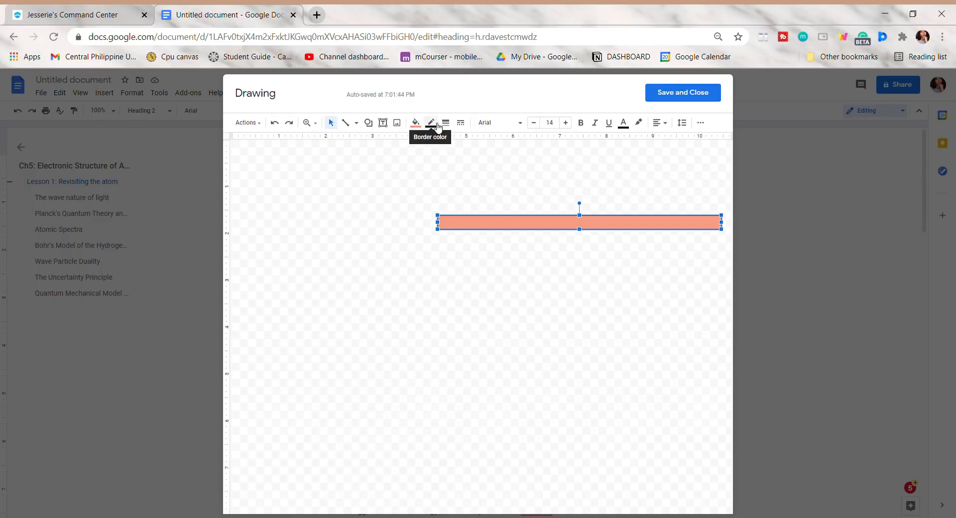
left_click(430, 123)
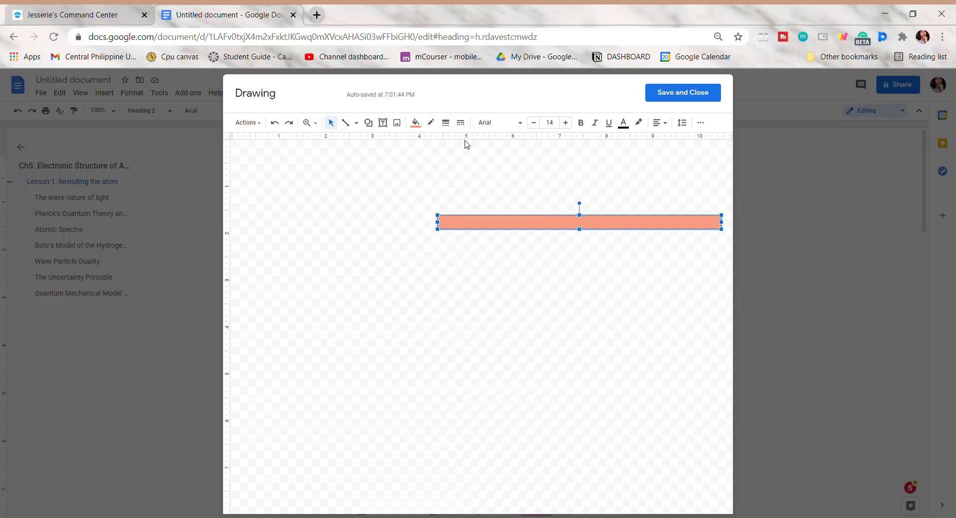
left_click_drag(438, 235, 703, 243)
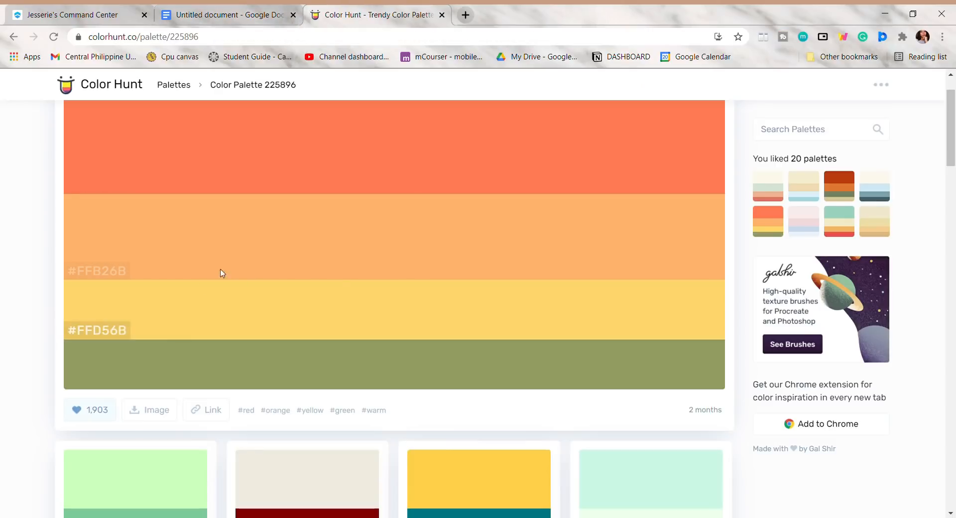
Copy a yellow hex from Color Hunt for a second bar, then save the drawing beside Lesson 1
left_click(231, 15)
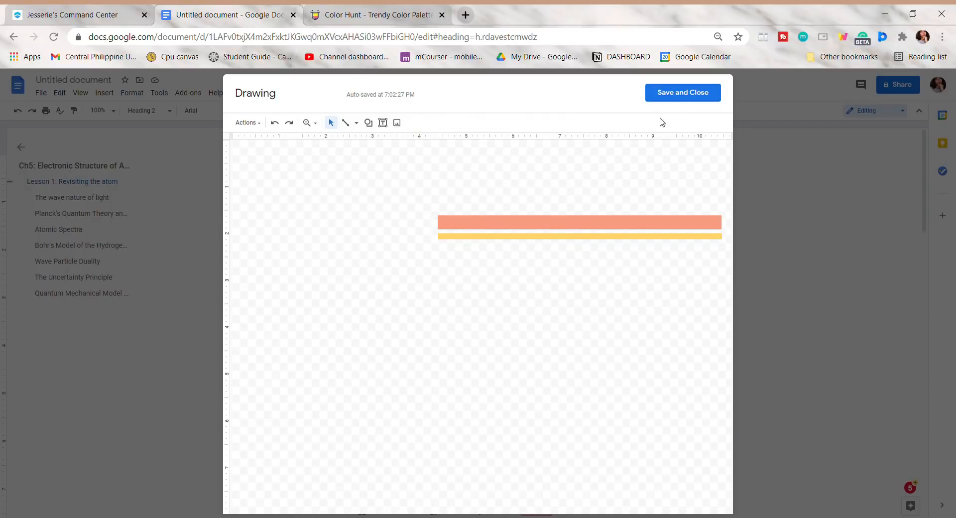
left_click(682, 93)
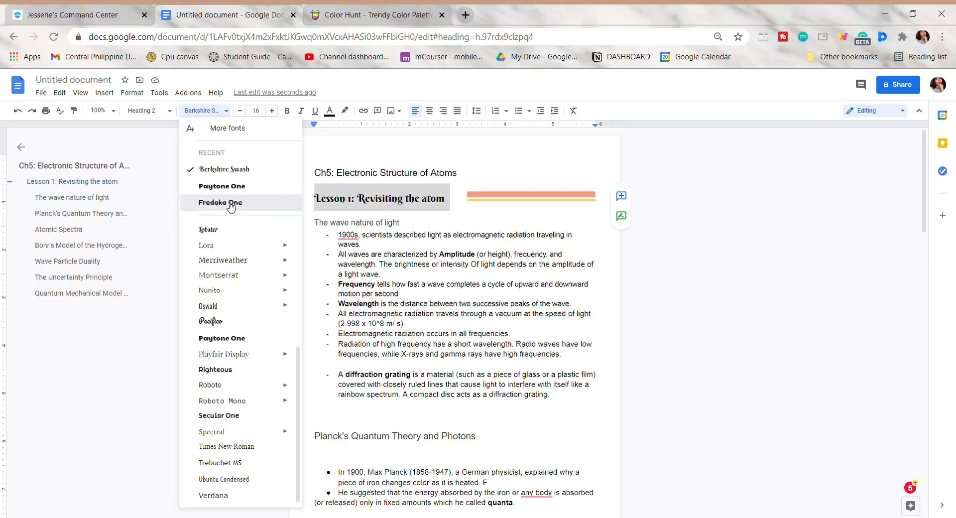
Set the Lesson 1 heading to Fredoka One and shrink the Ch5 title
left_click(221, 202)
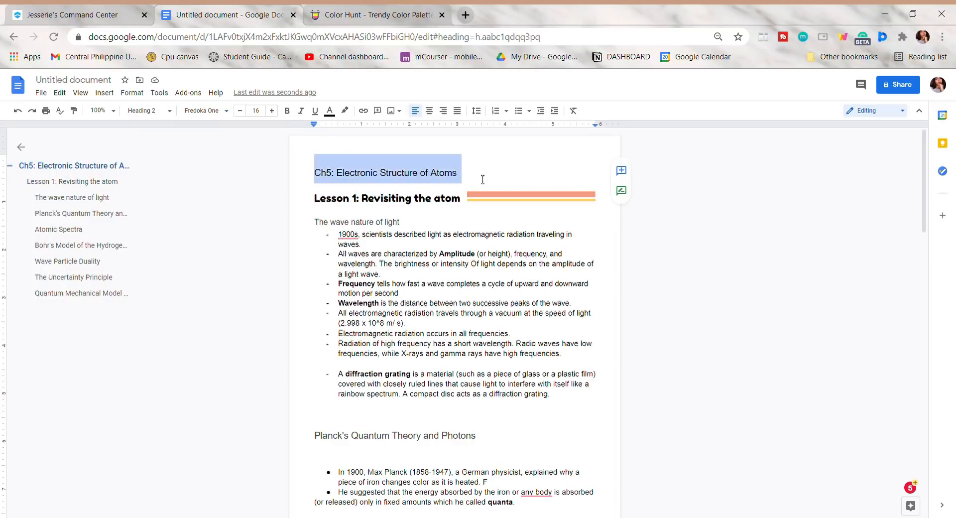
left_click(255, 110)
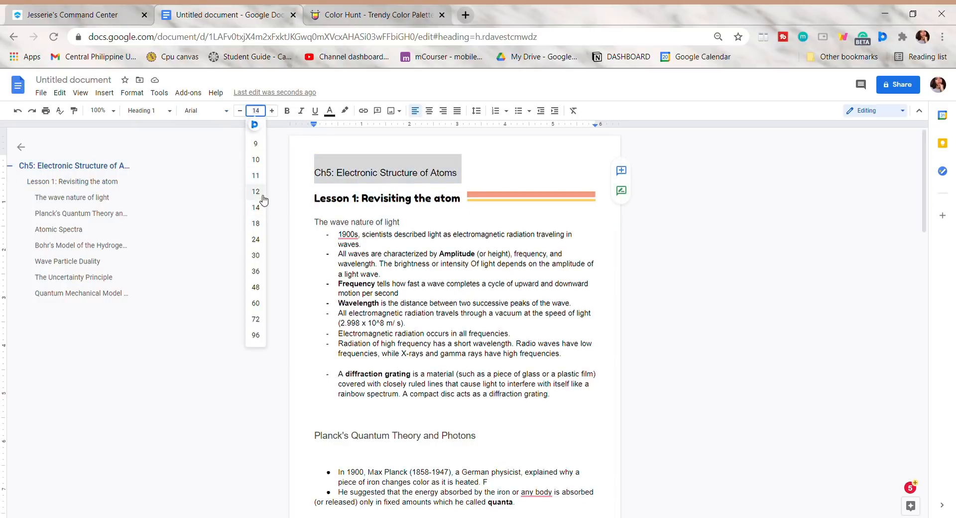
left_click(201, 111)
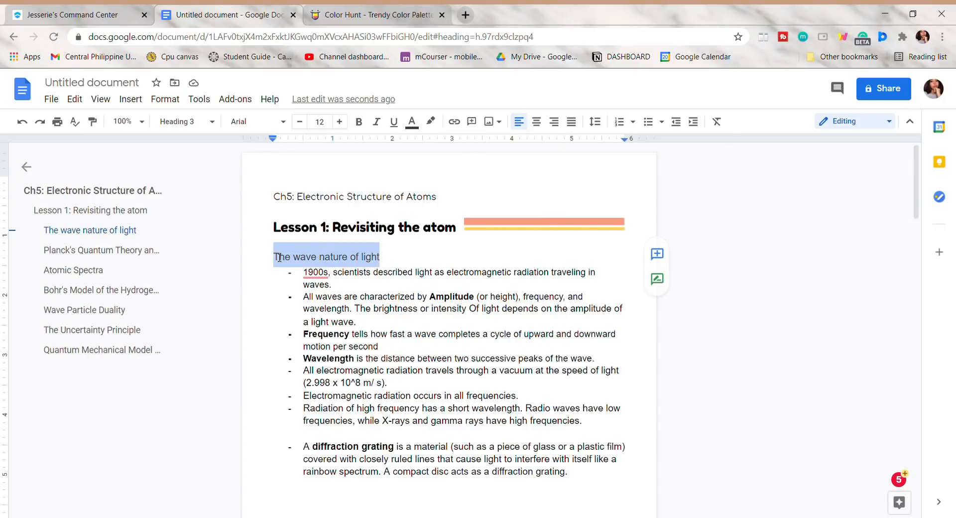
Change the whole document to Nunito and restyle the Bohr's subheading in Fugaz One, smaller
left_click(249, 122)
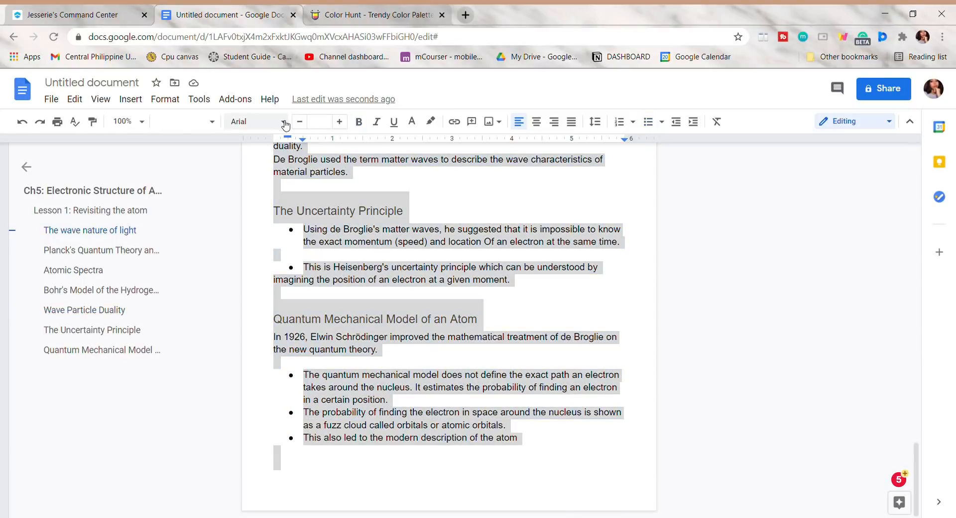
left_click(247, 122)
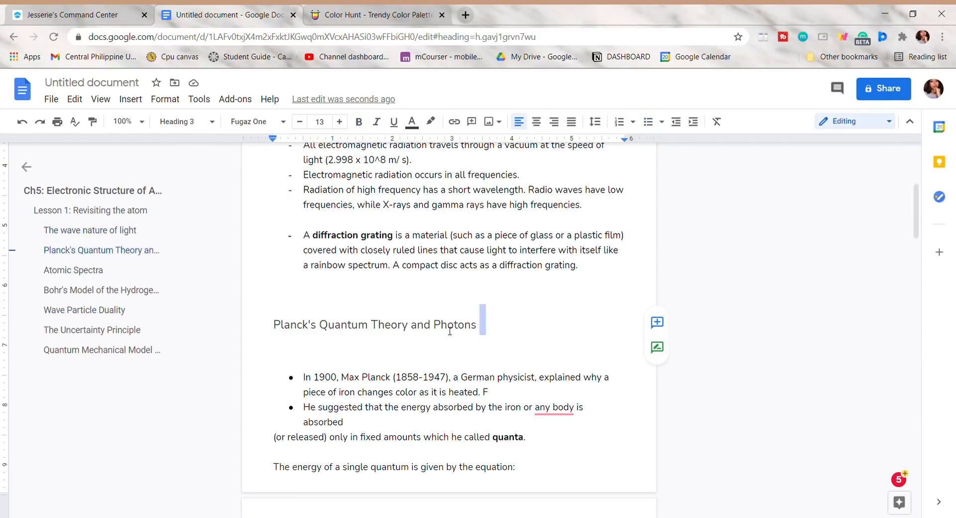
left_click(253, 122)
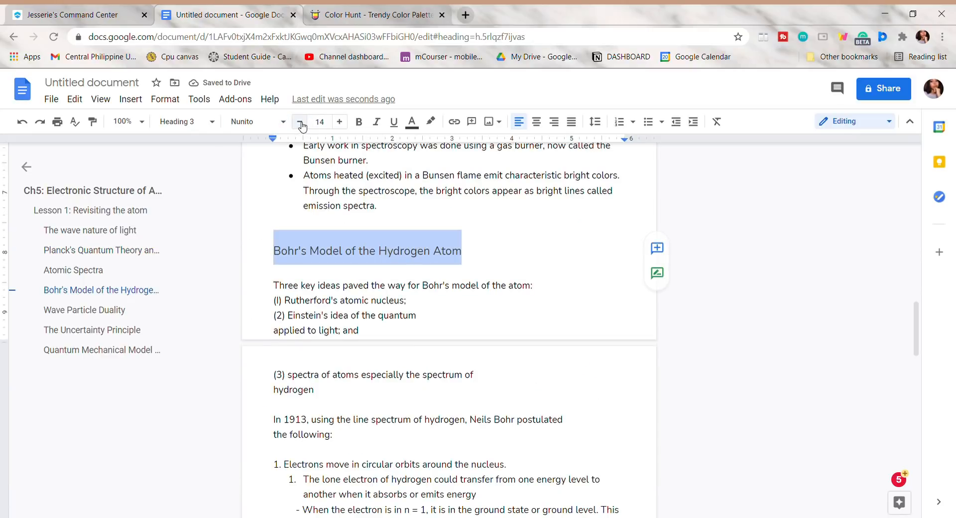
left_click(256, 122)
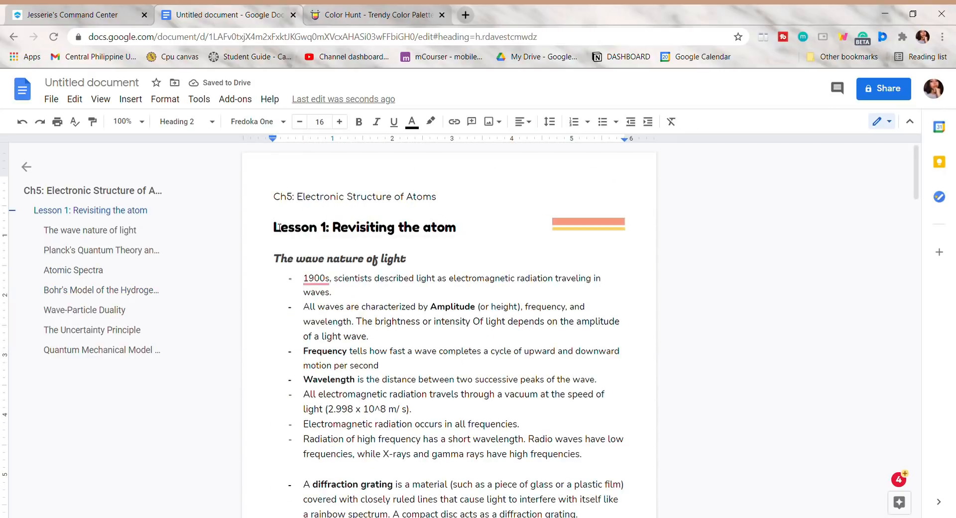
Centre the Lesson 1 heading and duplicate the bar drawing to its left side
left_click(588, 224)
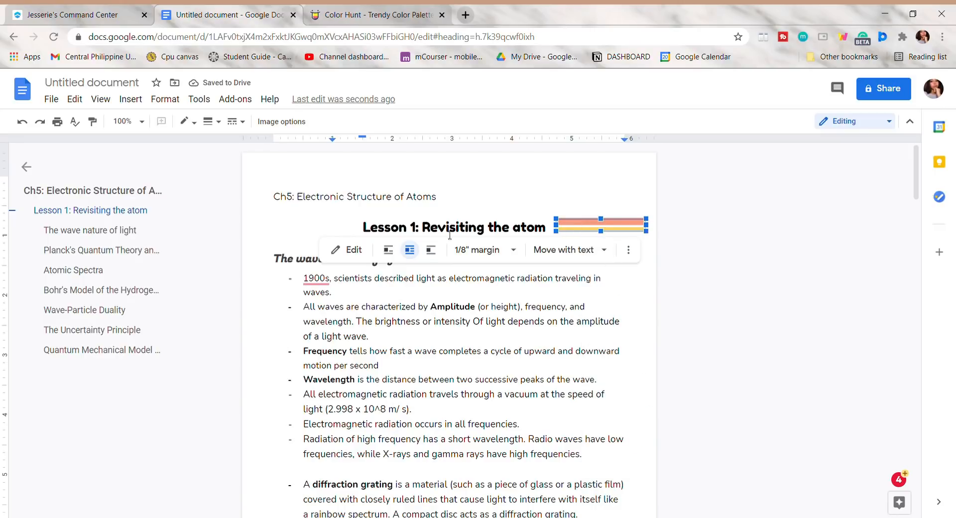
left_click(360, 264)
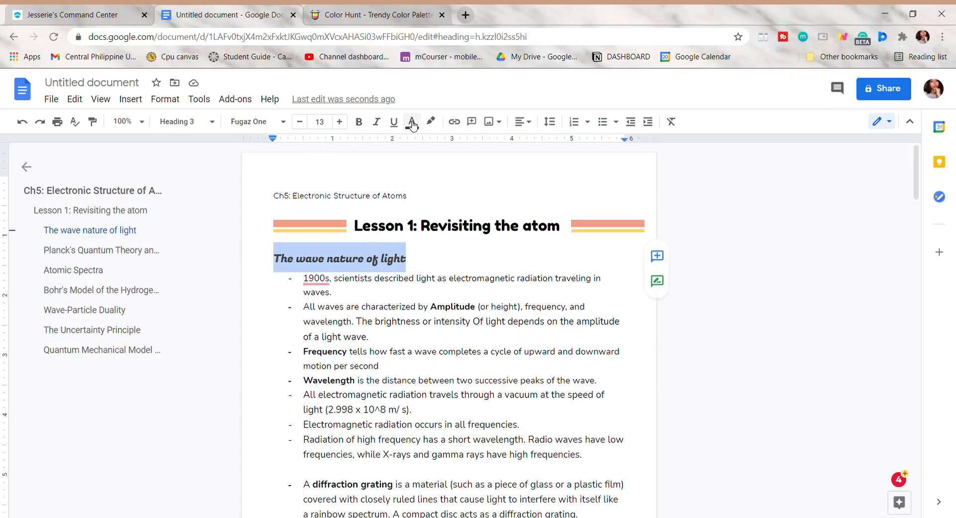
Colour the subheading orange, the Lesson 1 heading custom olive green, and highlight Amplitude yellow
left_click(456, 225)
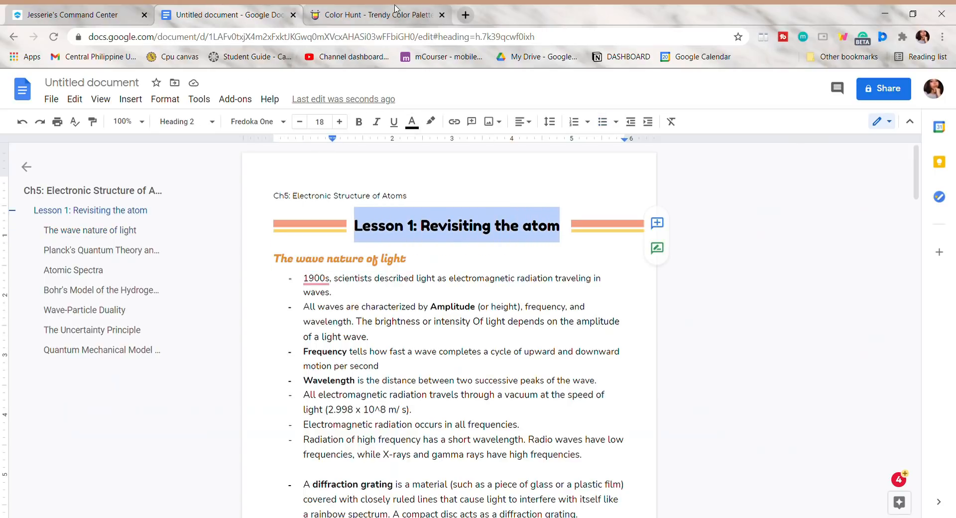
mouse_move(347, 132)
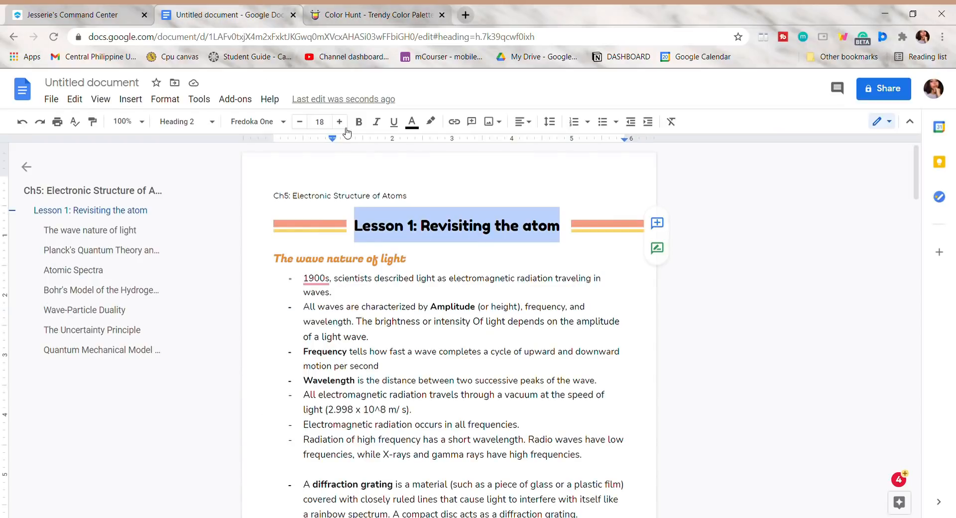
left_click(413, 121)
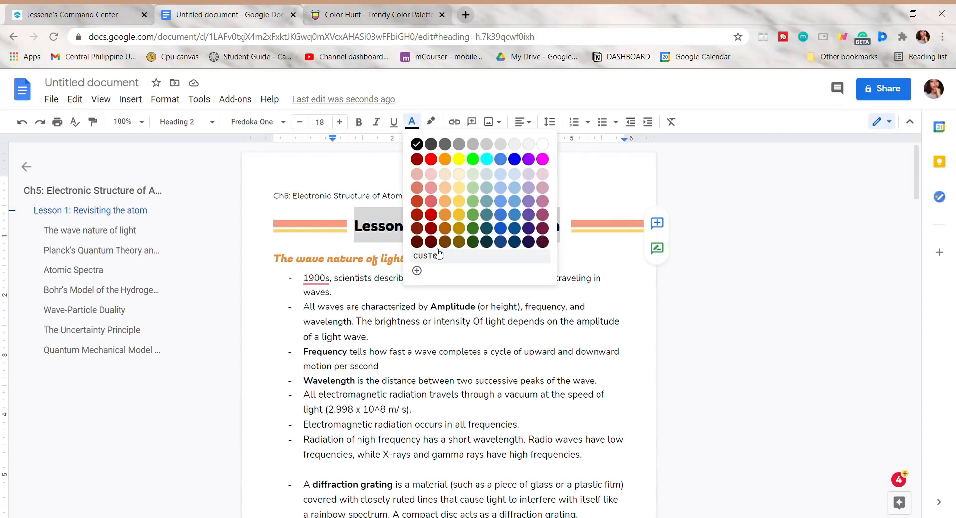
left_click(416, 271)
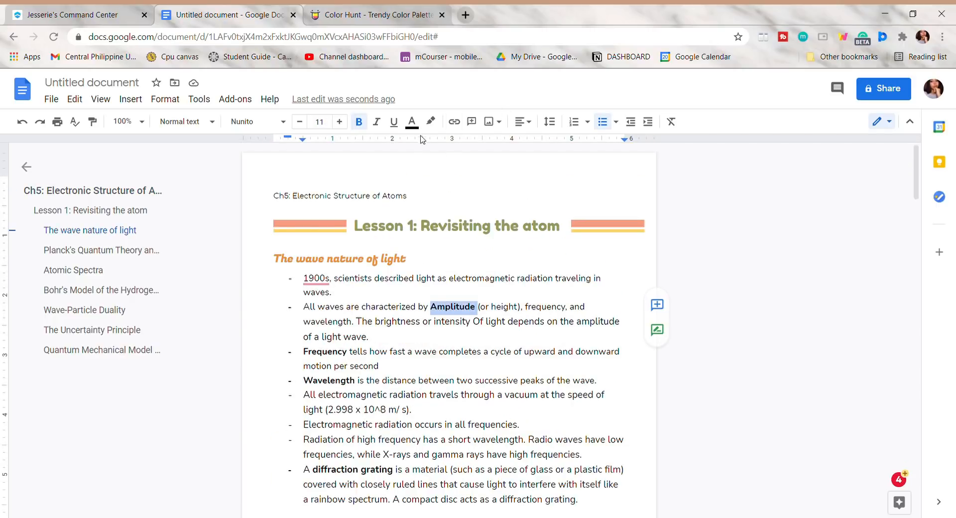
left_click(431, 122)
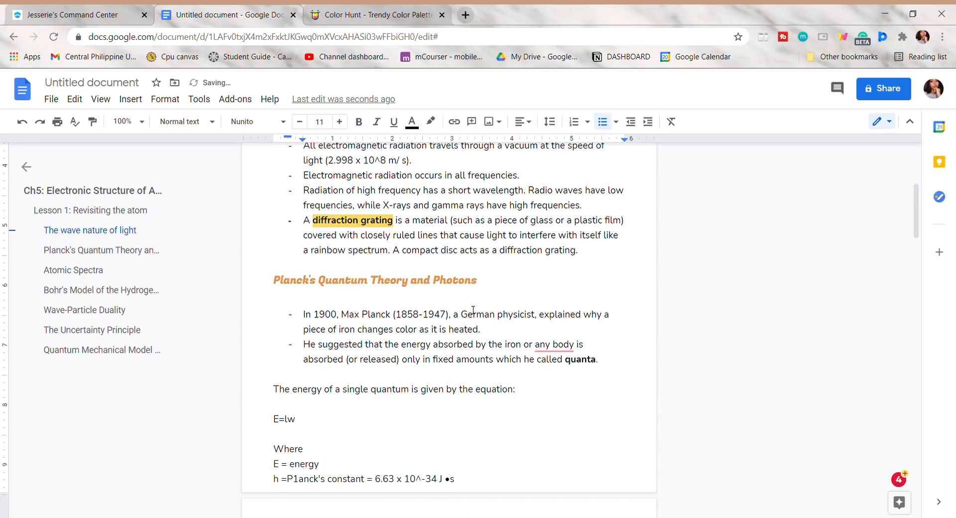
Switch the wave-nature points to enlarged round dot bullets via List options
scroll("up", 3)
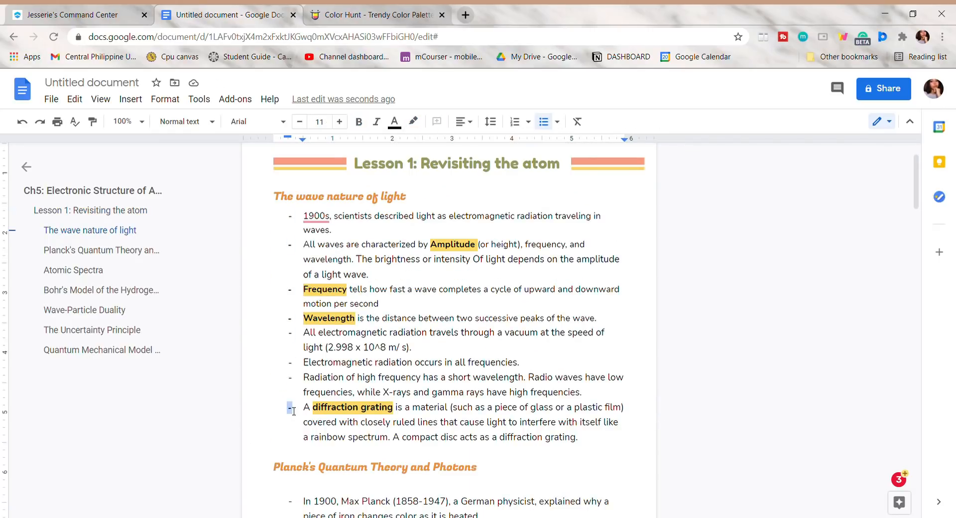
left_click(166, 99)
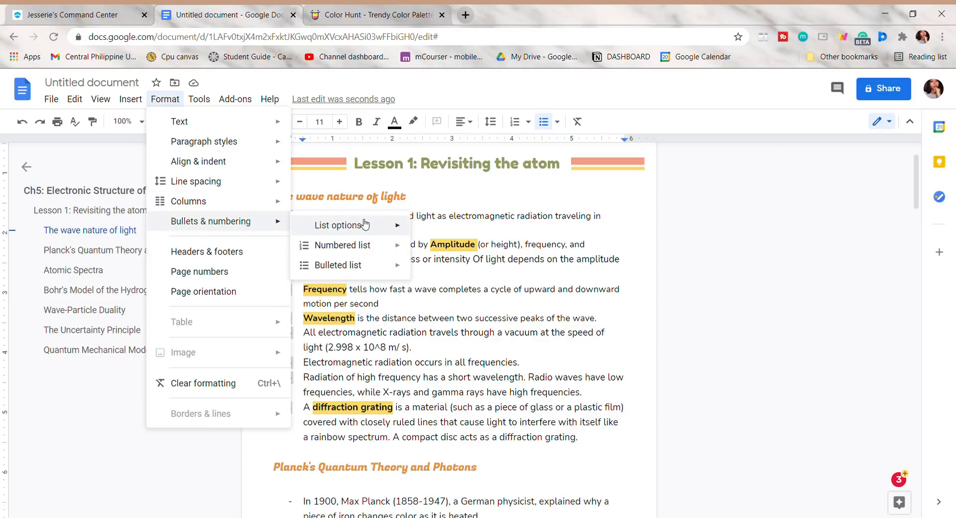
left_click(337, 225)
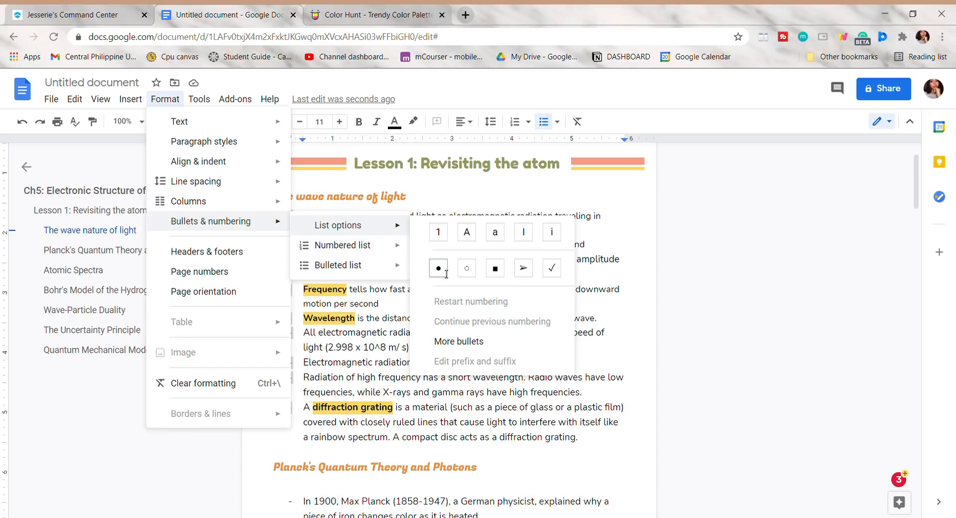
left_click(439, 268)
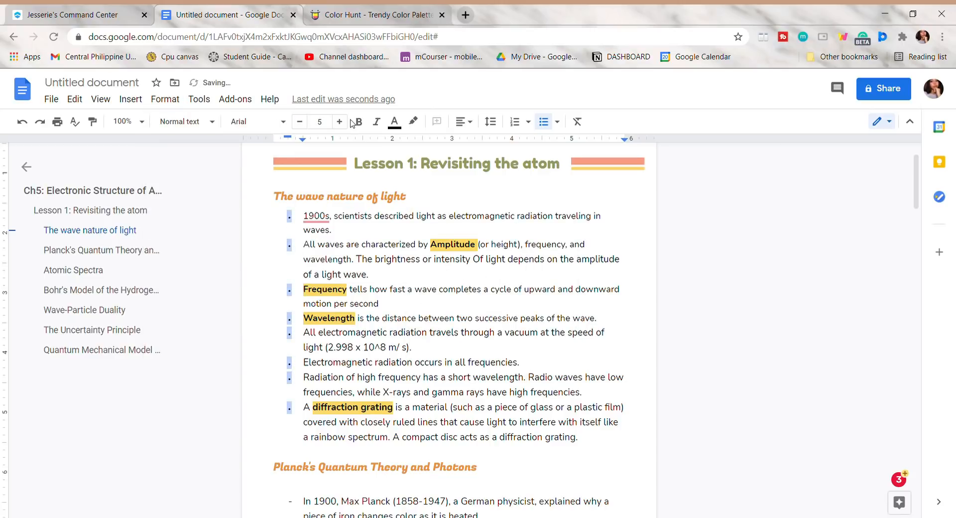
left_click(339, 121)
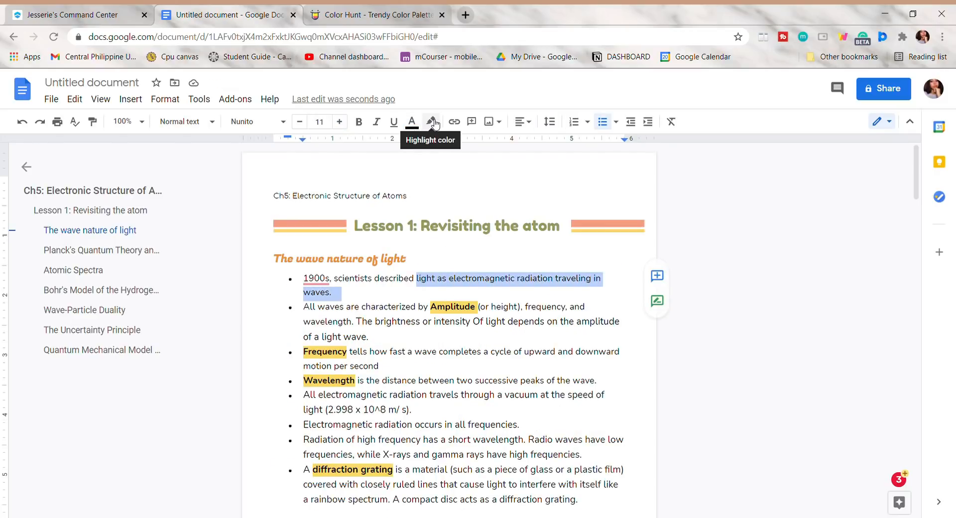
Highlight the selected key phrase in the pale green swatch and move down to the Planck section
left_click(430, 121)
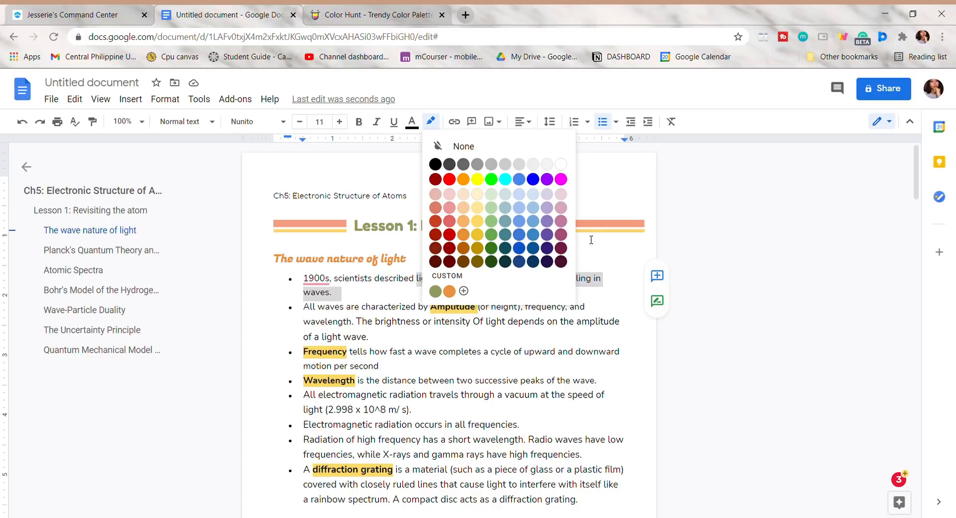
mouse_move(491, 193)
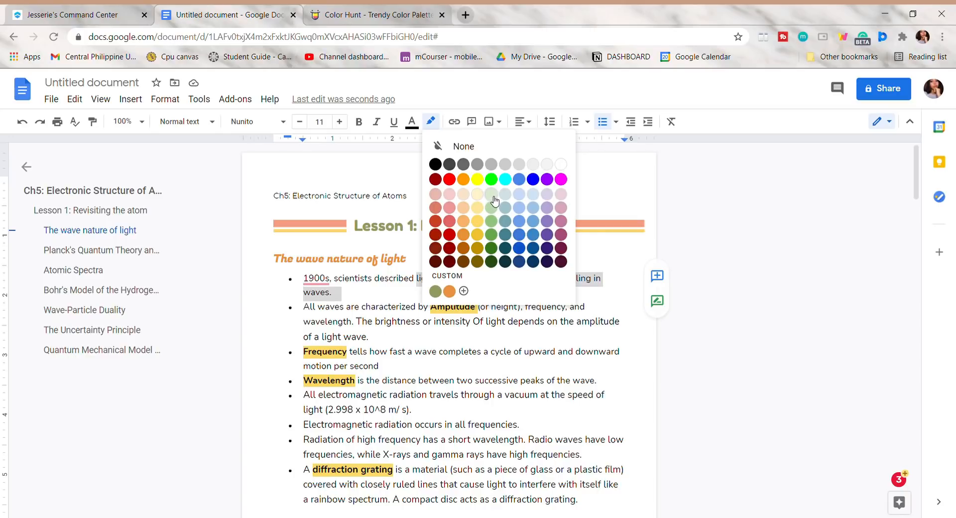
left_click(491, 194)
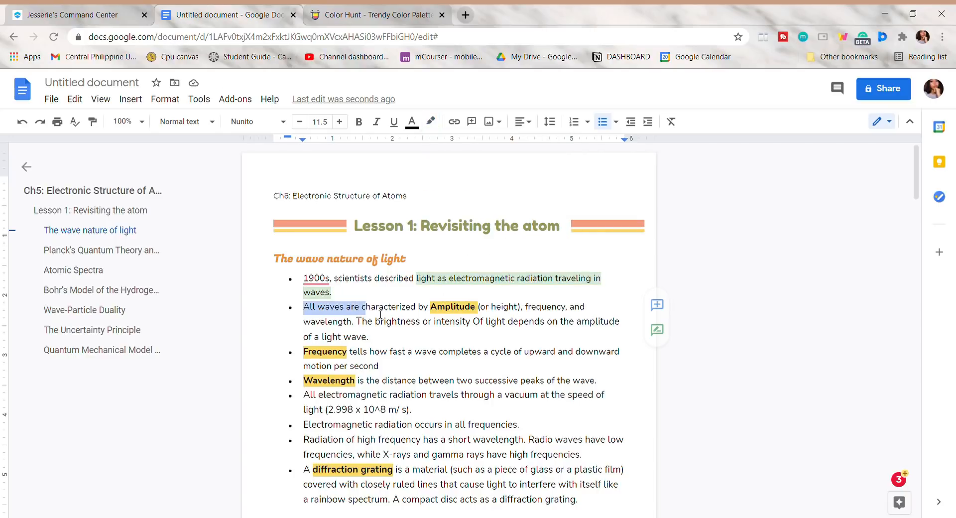
scroll("down", 3)
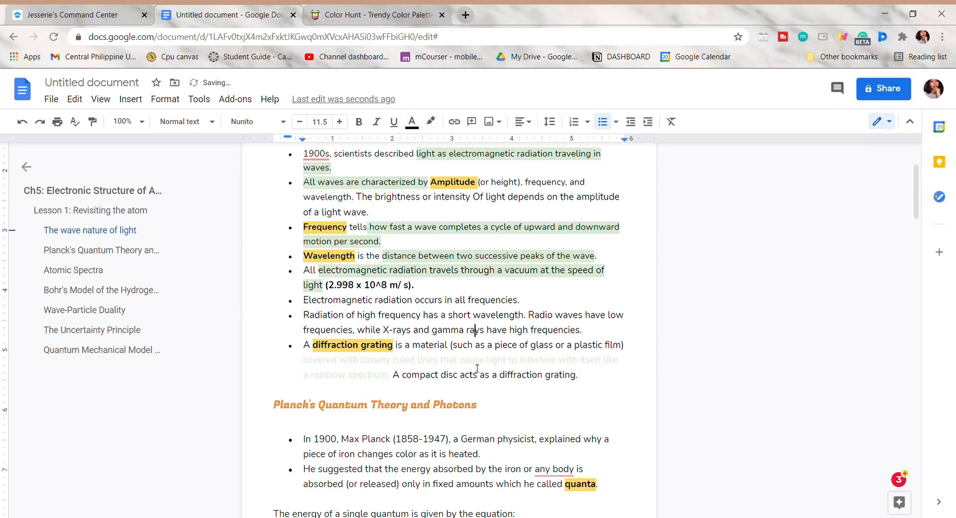
scroll("down", 3)
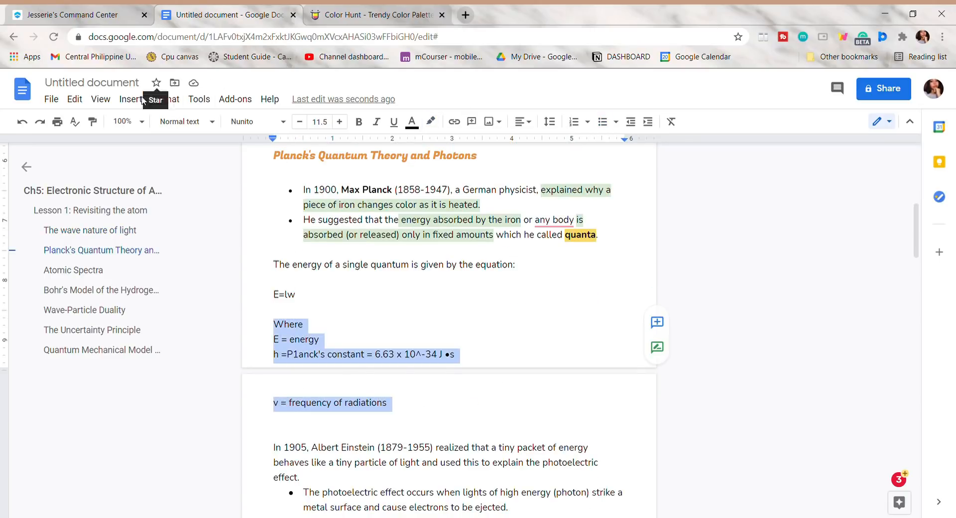
Start a new drawing and draw a rectangle below the pasted equation lines
left_click(131, 99)
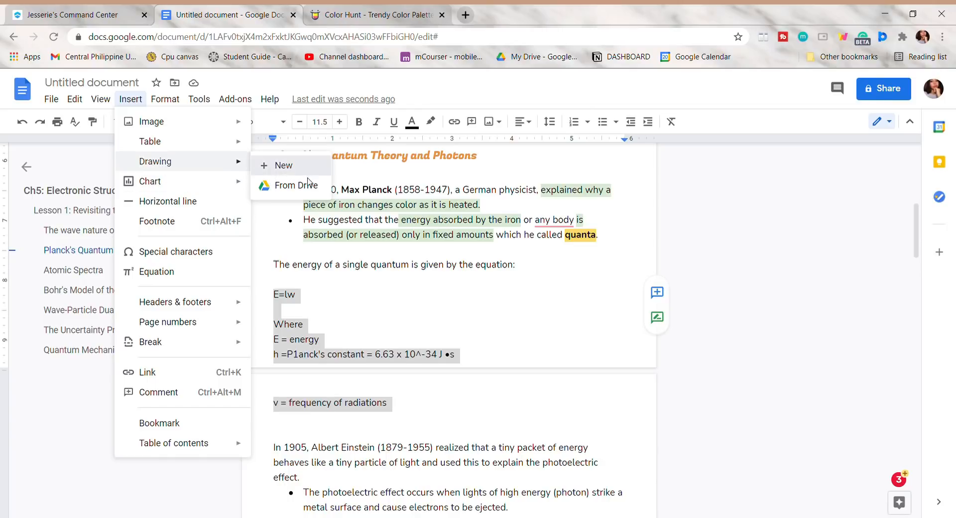
left_click(283, 166)
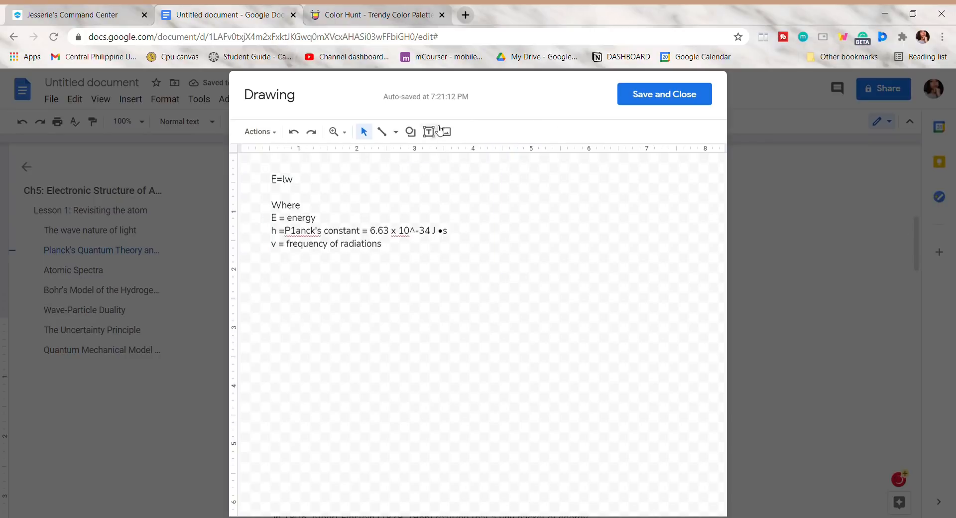
left_click(411, 132)
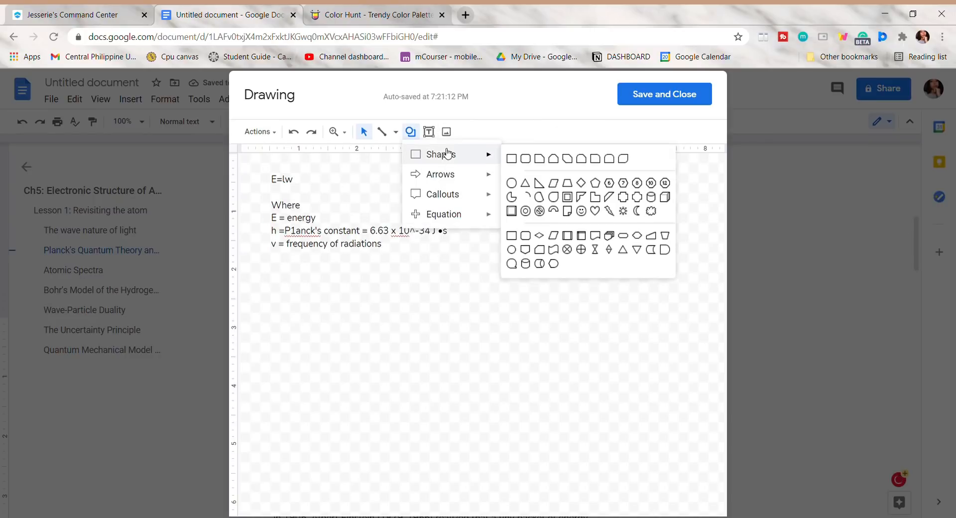
mouse_move(513, 158)
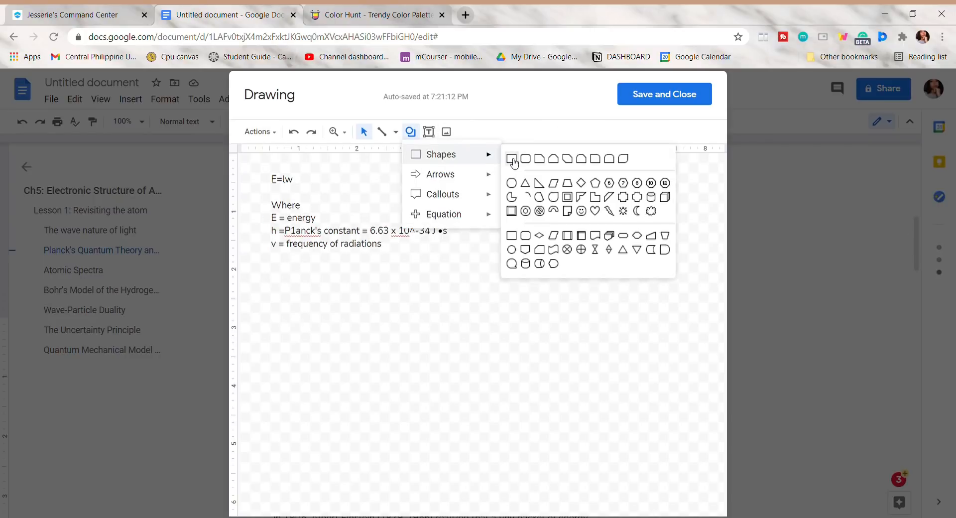
left_click_drag(307, 276, 525, 409)
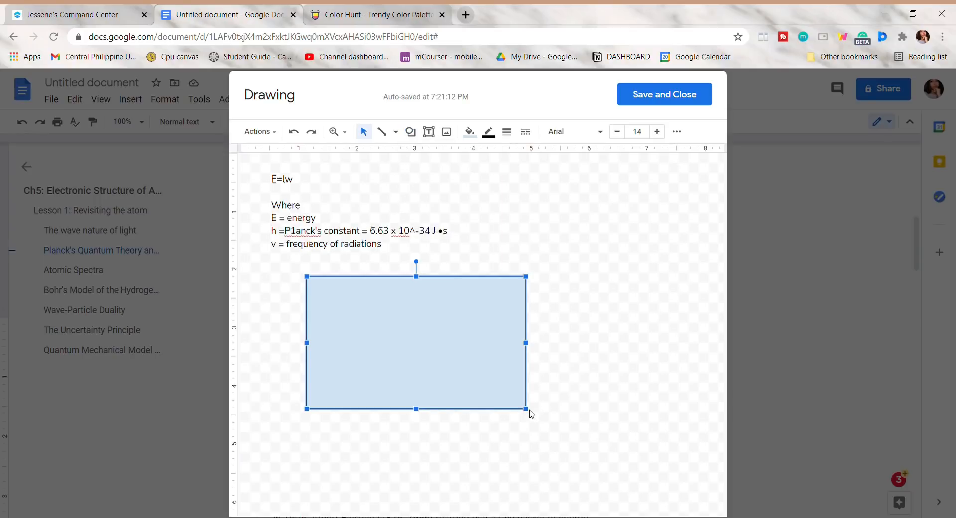
Fill the box peach #ffc187, format the E=lw text inside, and place the drawing in the notes
left_click(383, 15)
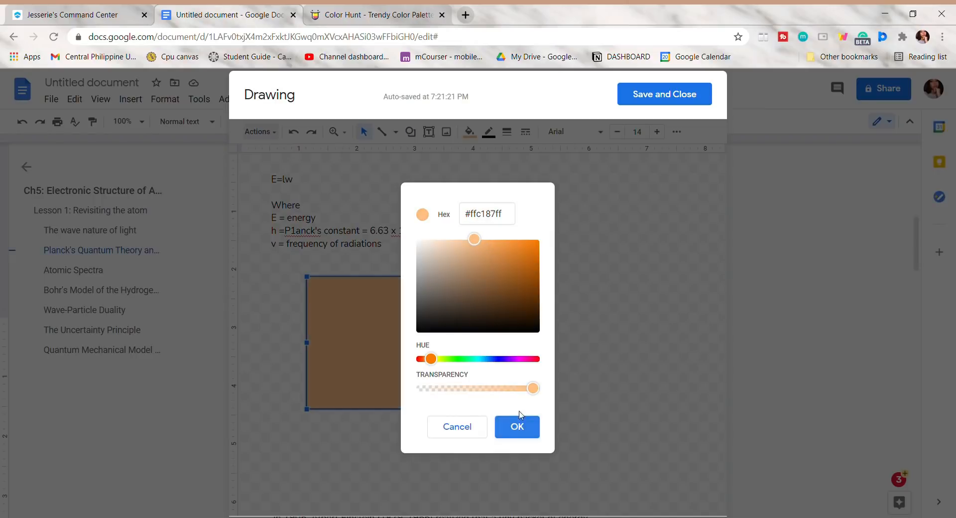
left_click(518, 428)
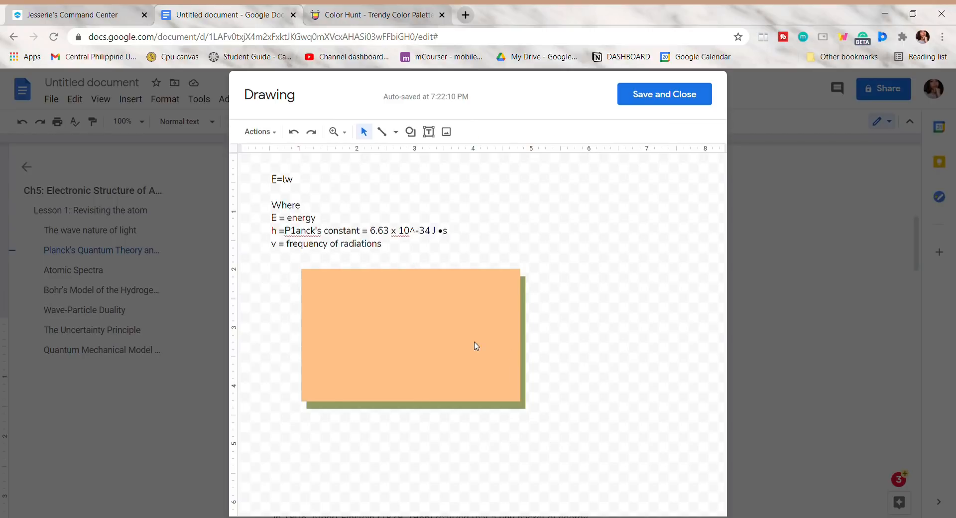
left_click(429, 132)
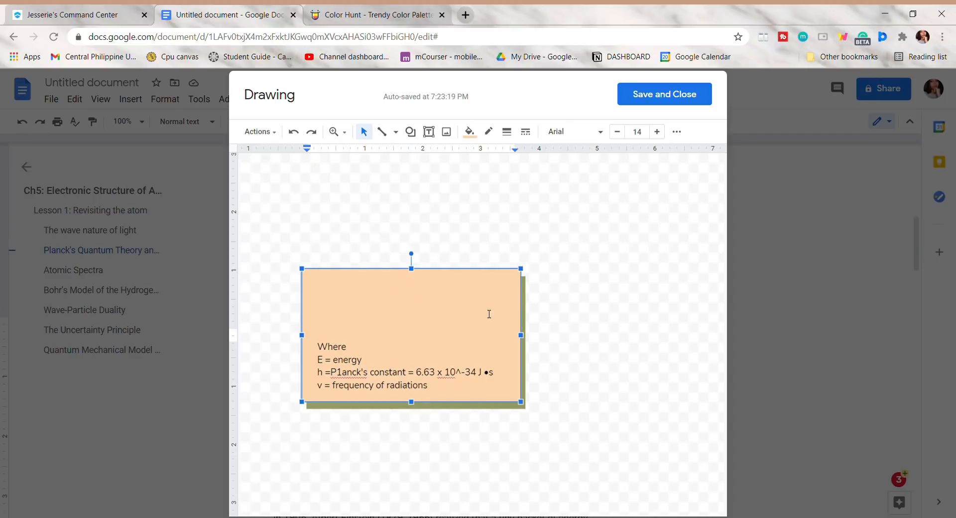
left_click(470, 131)
type("E=lw")
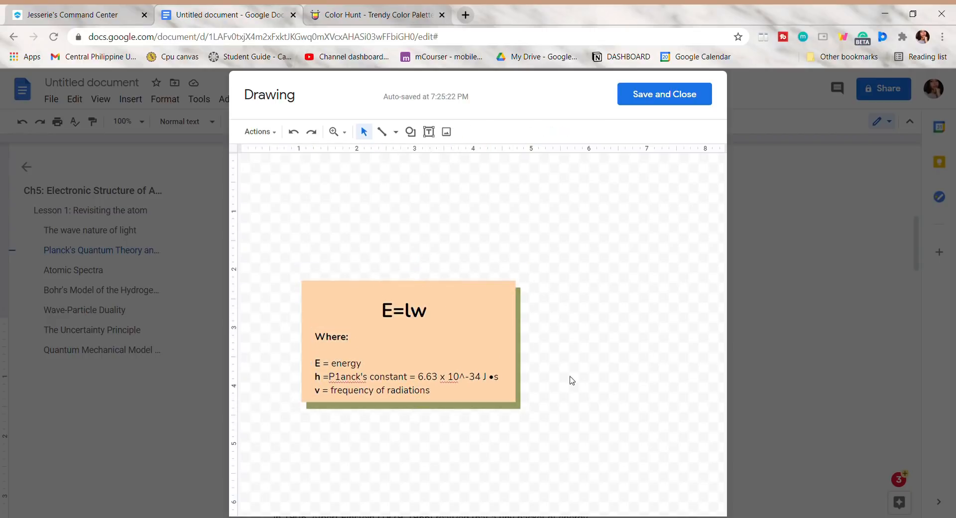
left_click(664, 93)
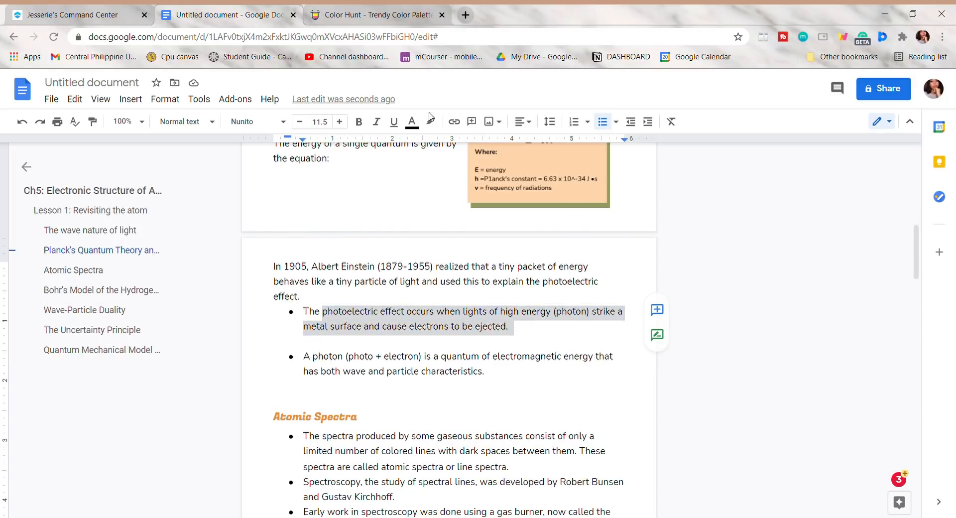
left_click(431, 121)
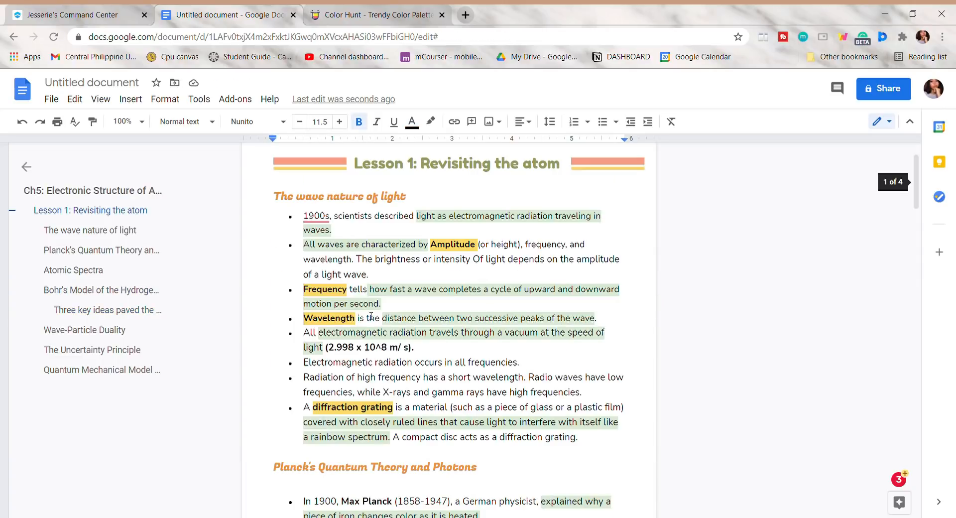
scroll("up", 3)
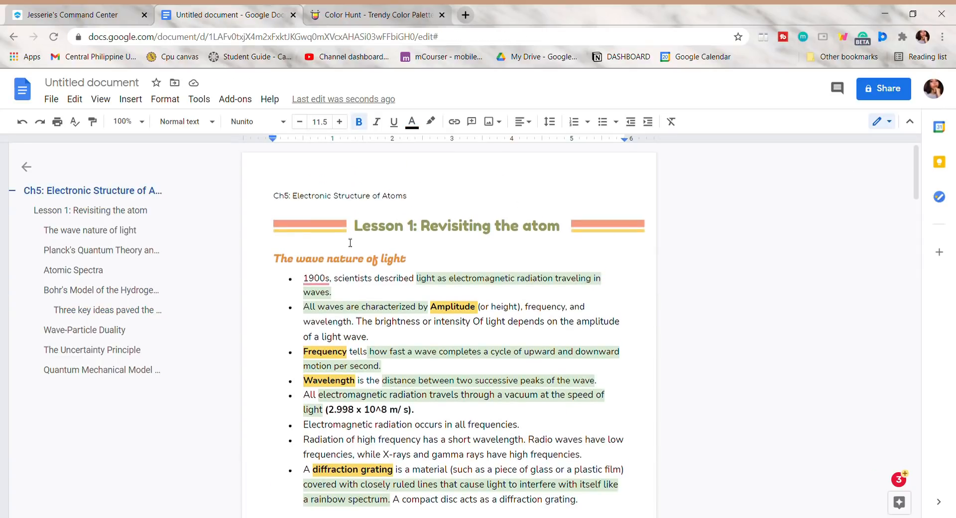
left_click(488, 122)
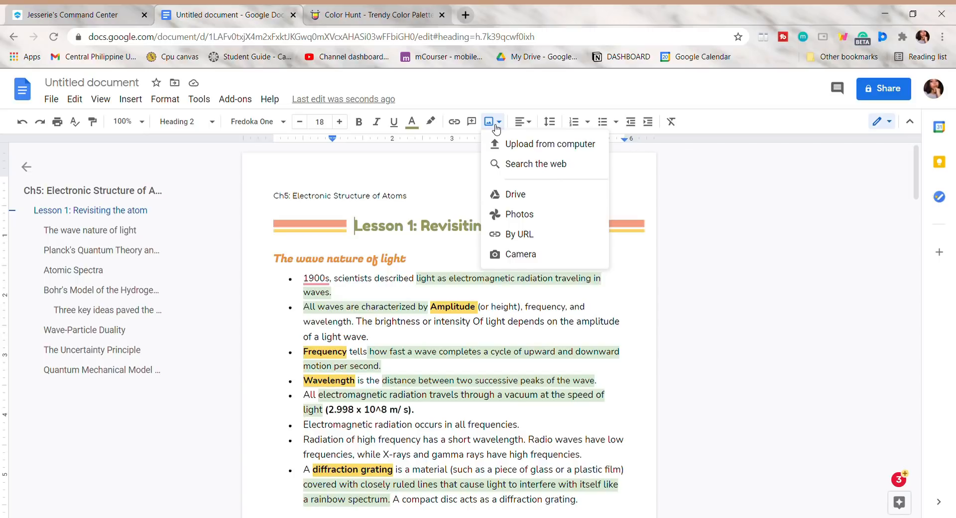
mouse_move(533, 168)
type("atoms")
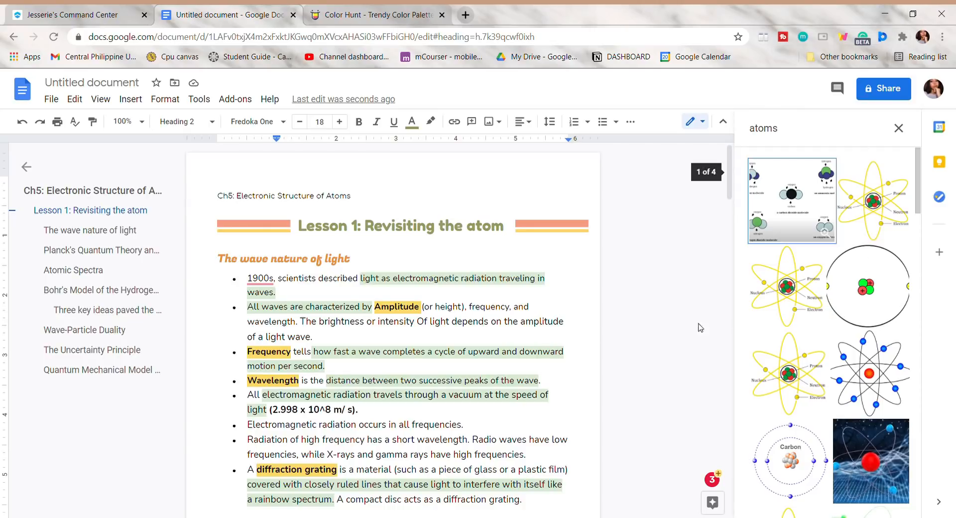
mouse_move(794, 293)
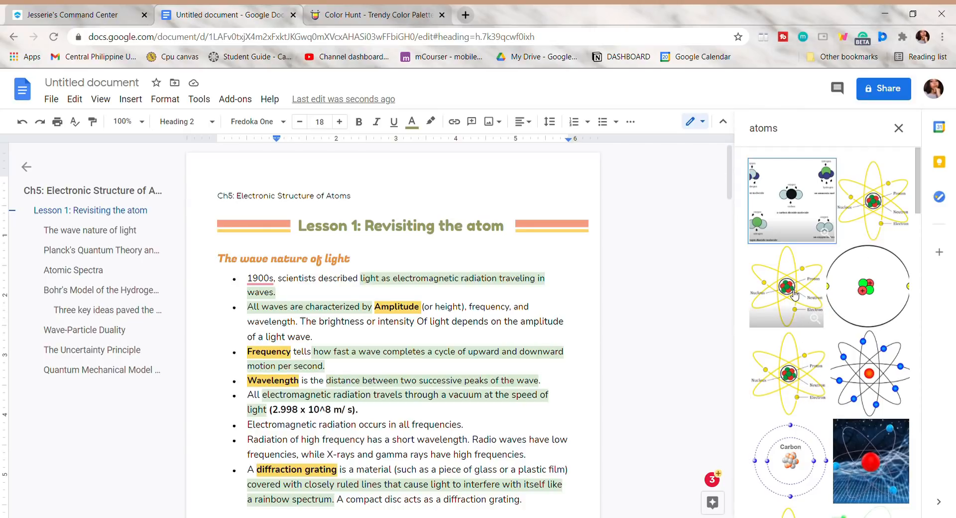
left_click(787, 287)
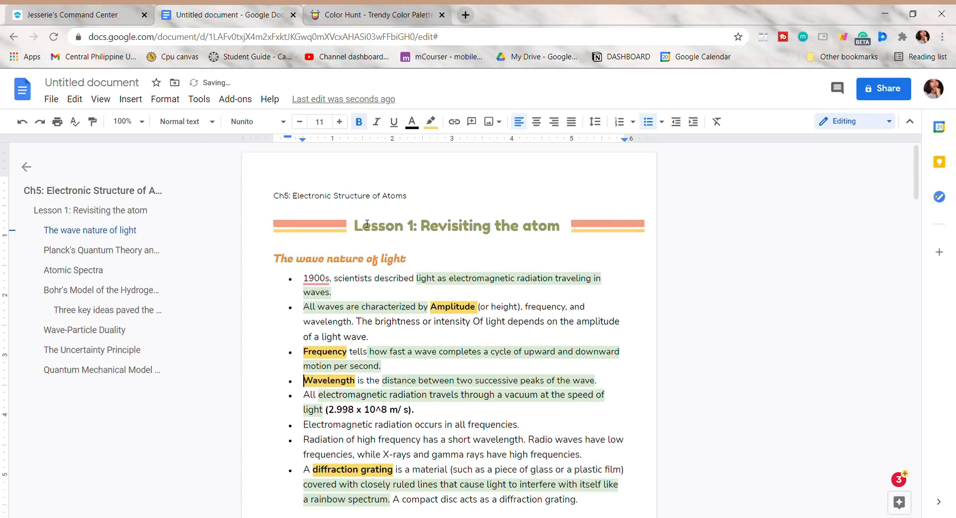
scroll("down", 3)
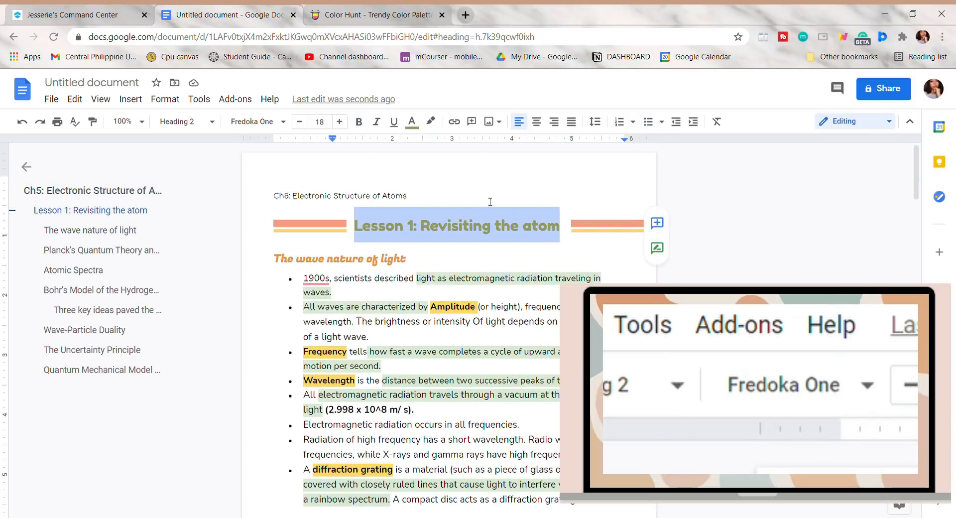
left_click(252, 122)
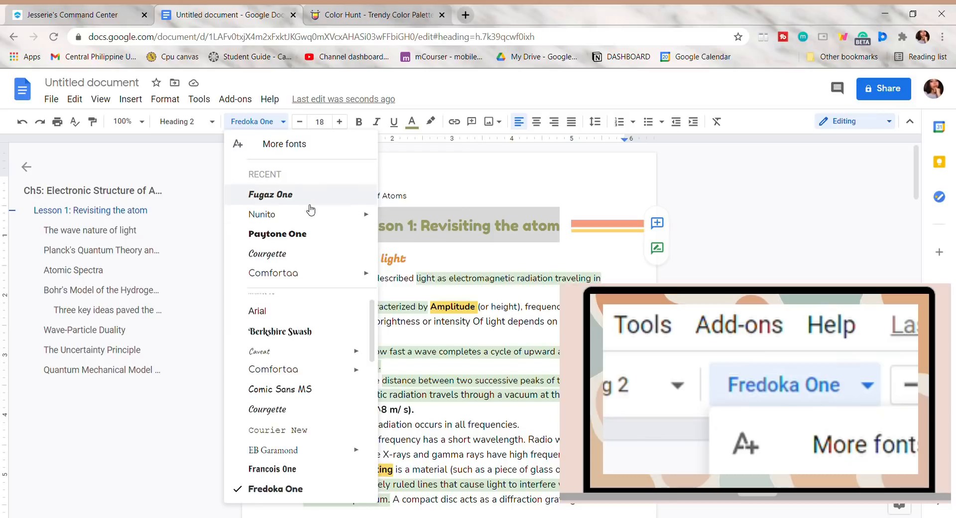
left_click(269, 195)
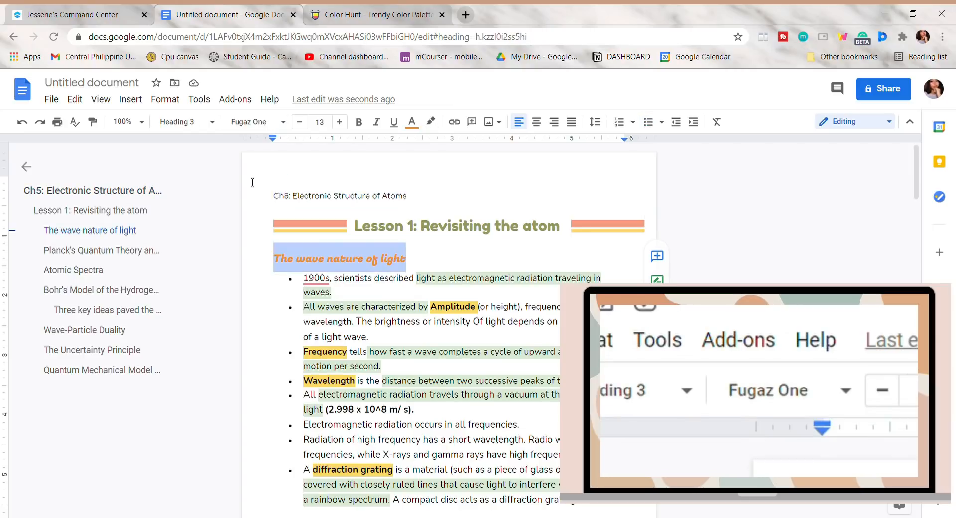
mouse_move(266, 124)
type(" (3/16/21)")
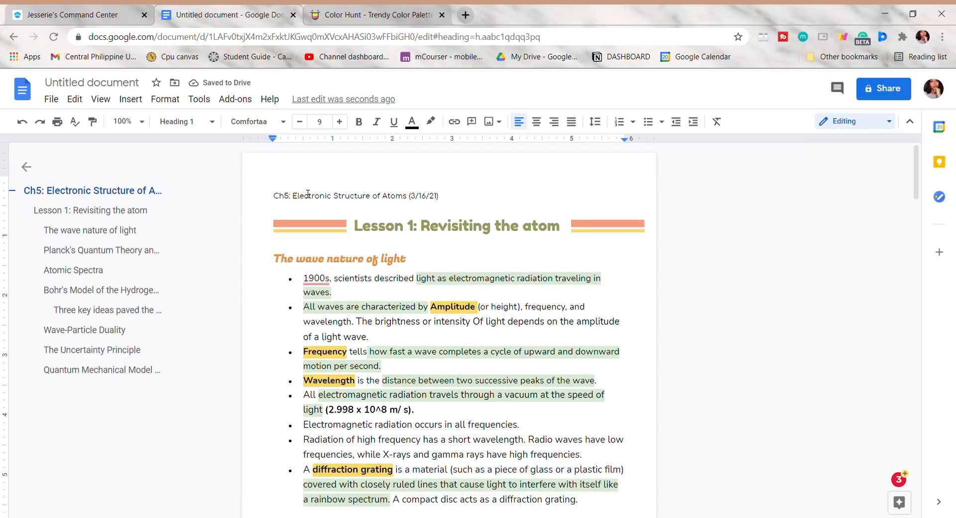
scroll("down", 3)
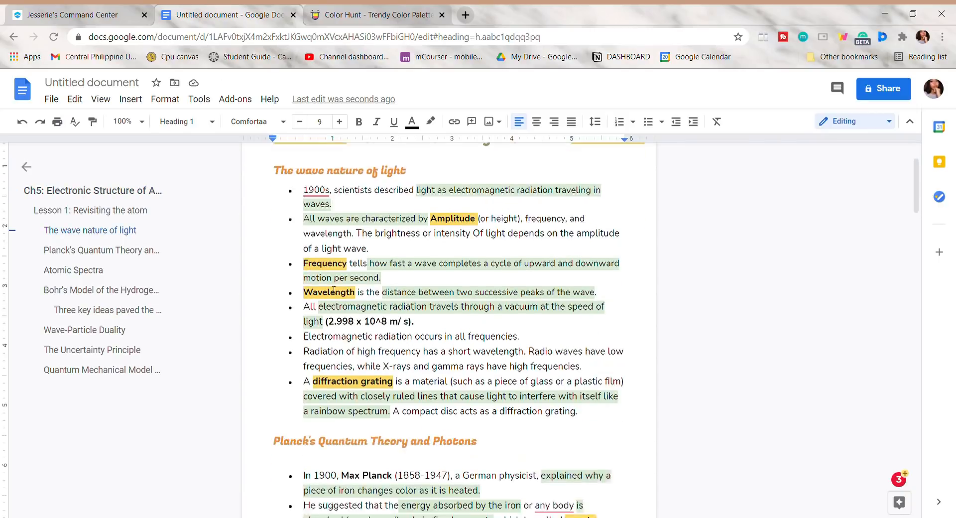
scroll("down", 3)
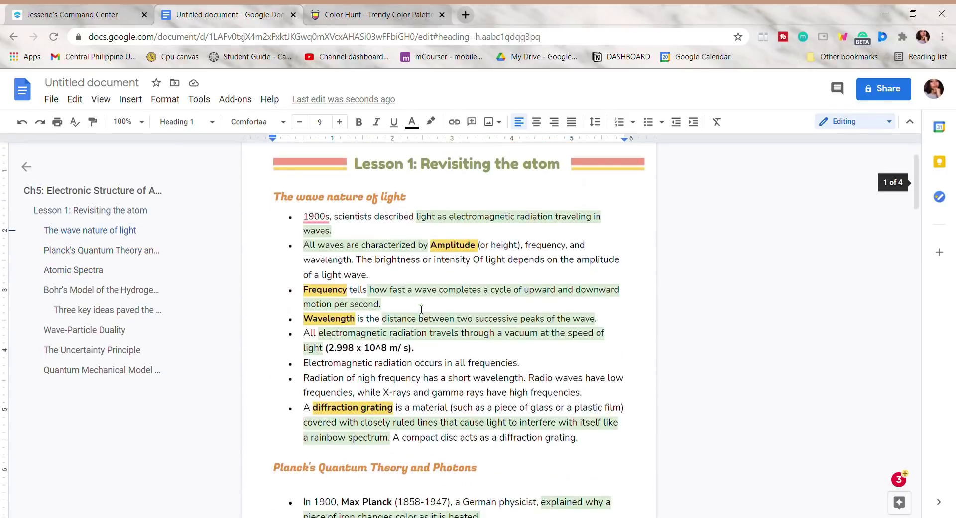
left_click(90, 230)
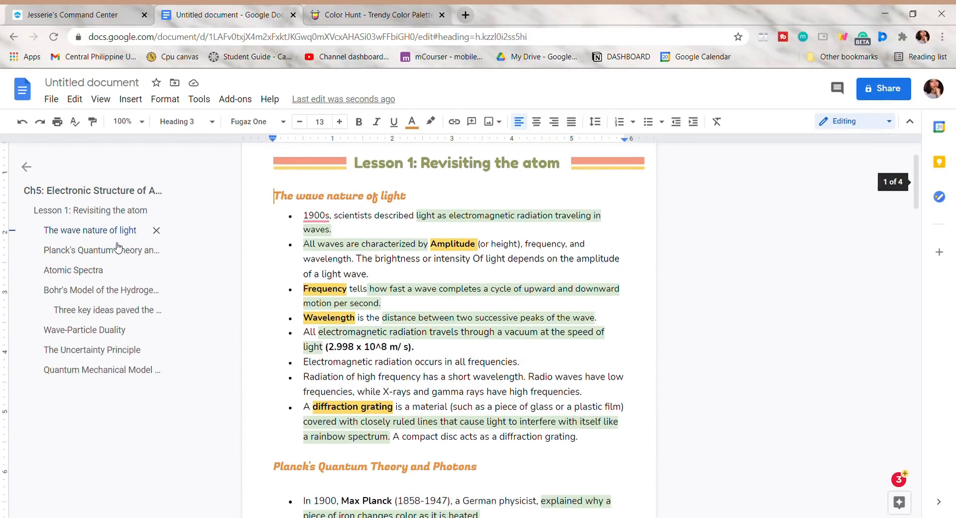